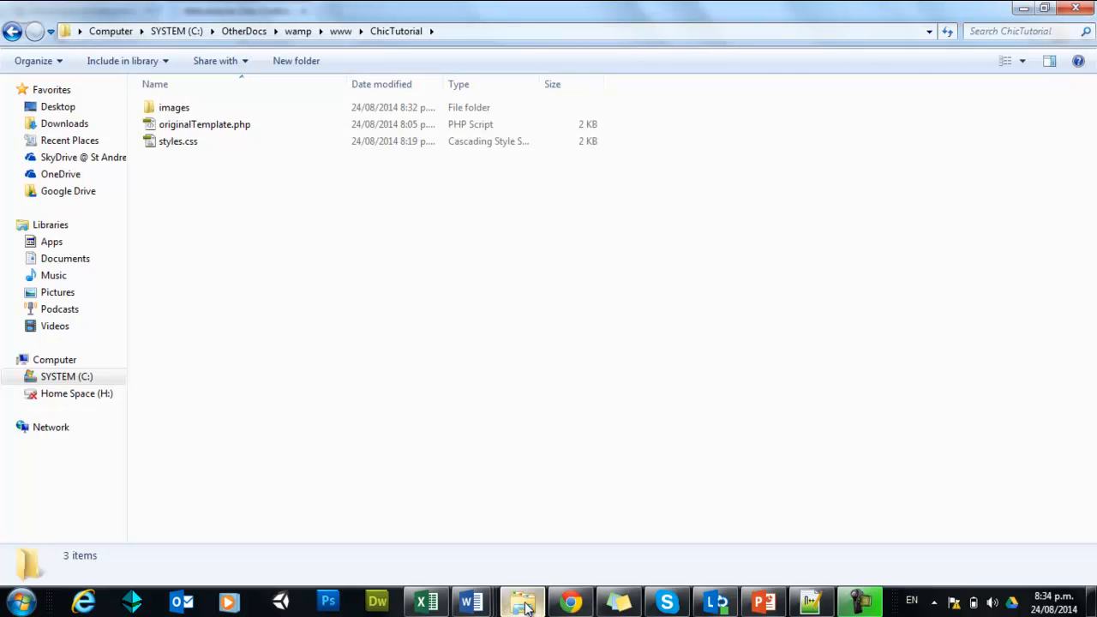
mouse_move(312, 287)
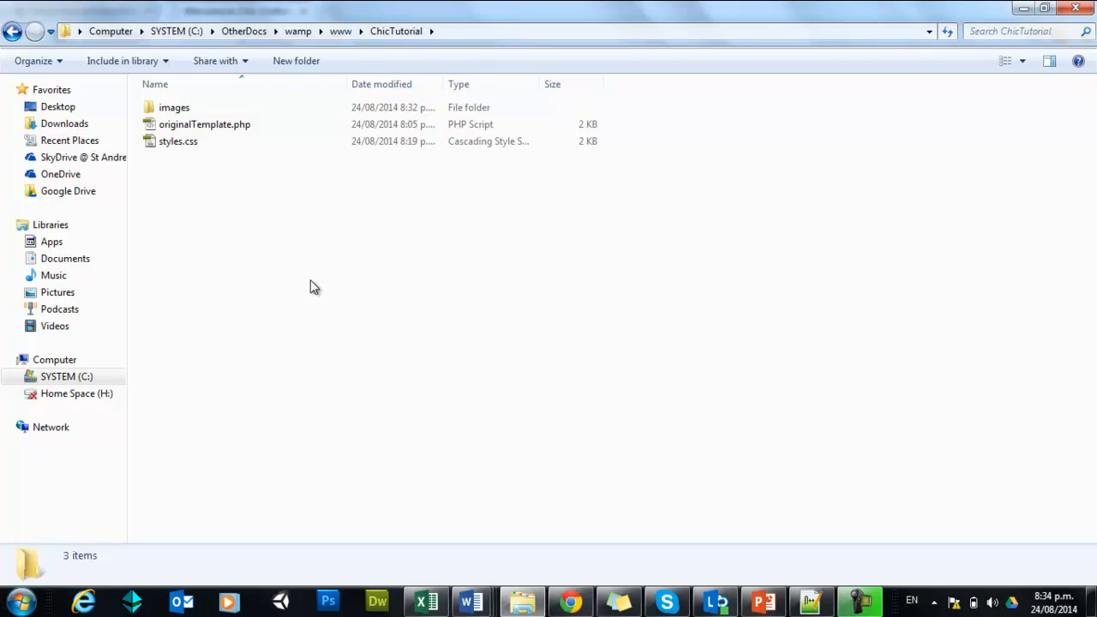
mouse_move(136, 157)
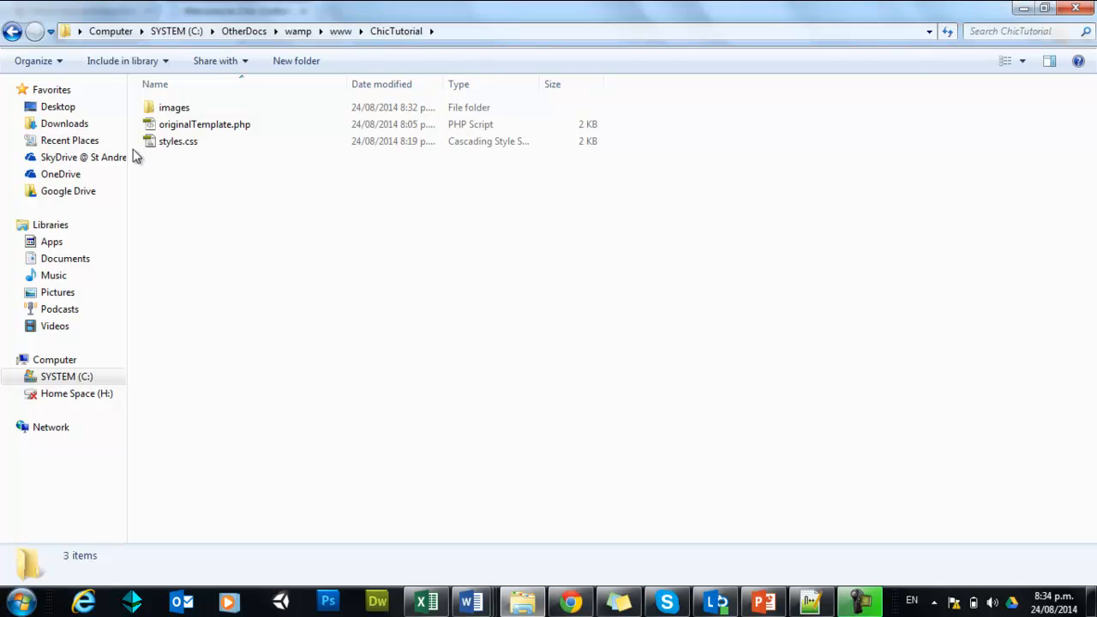
mouse_move(157, 75)
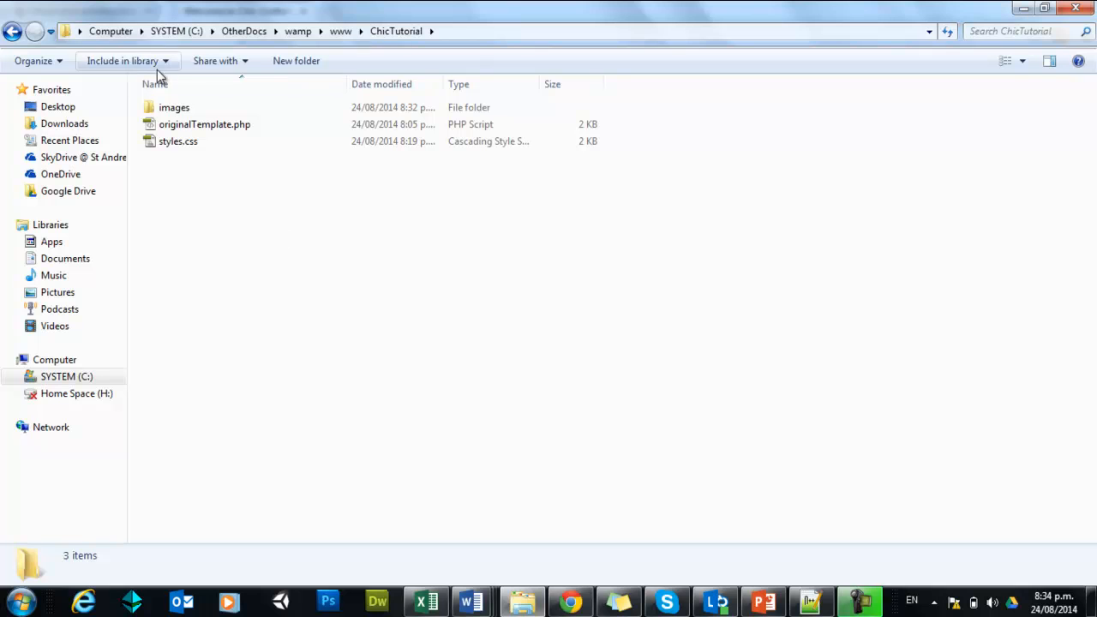
mouse_move(210, 116)
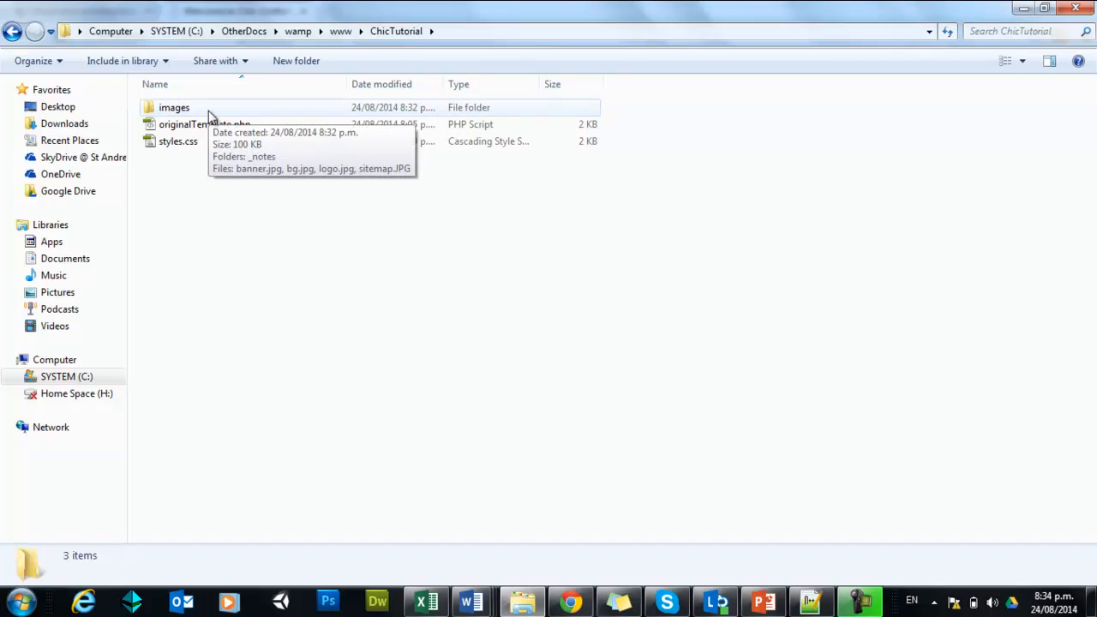
mouse_move(296, 219)
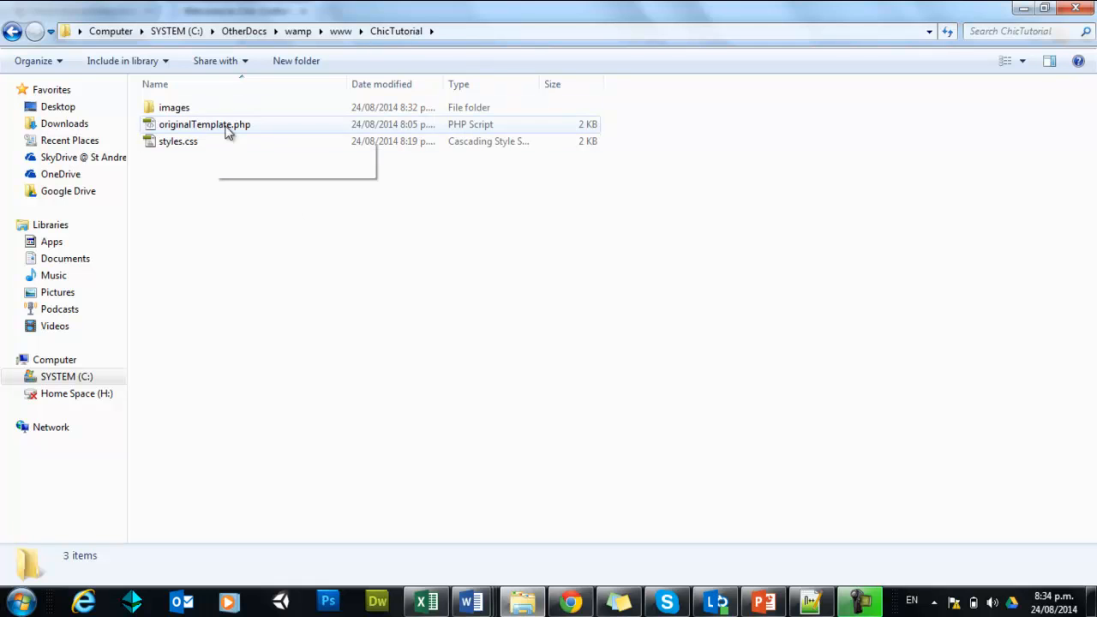
mouse_move(255, 137)
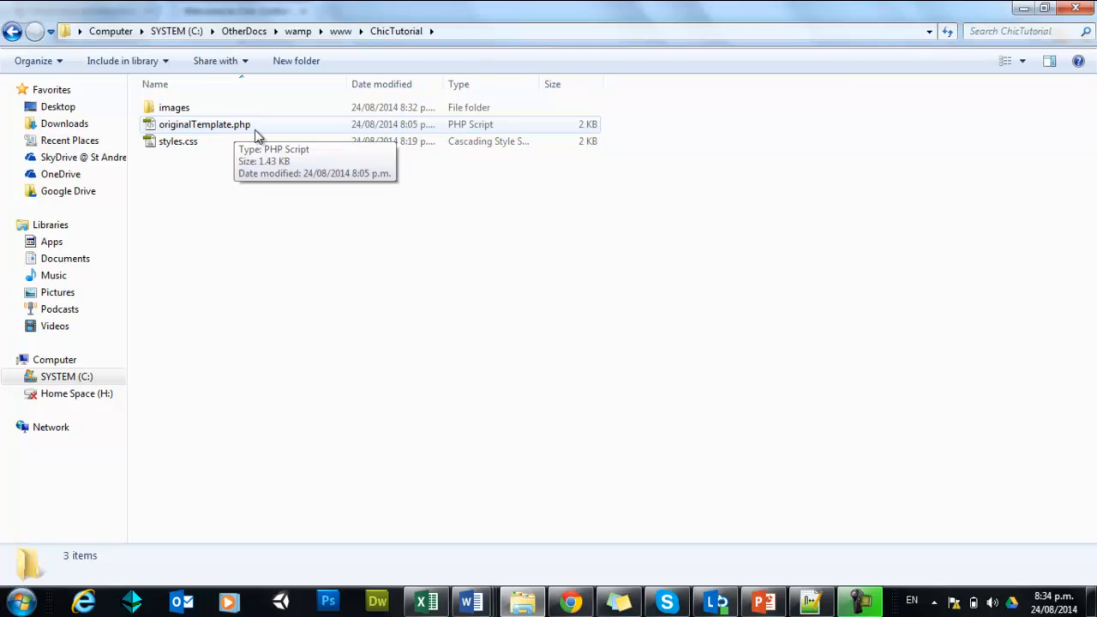
mouse_move(238, 144)
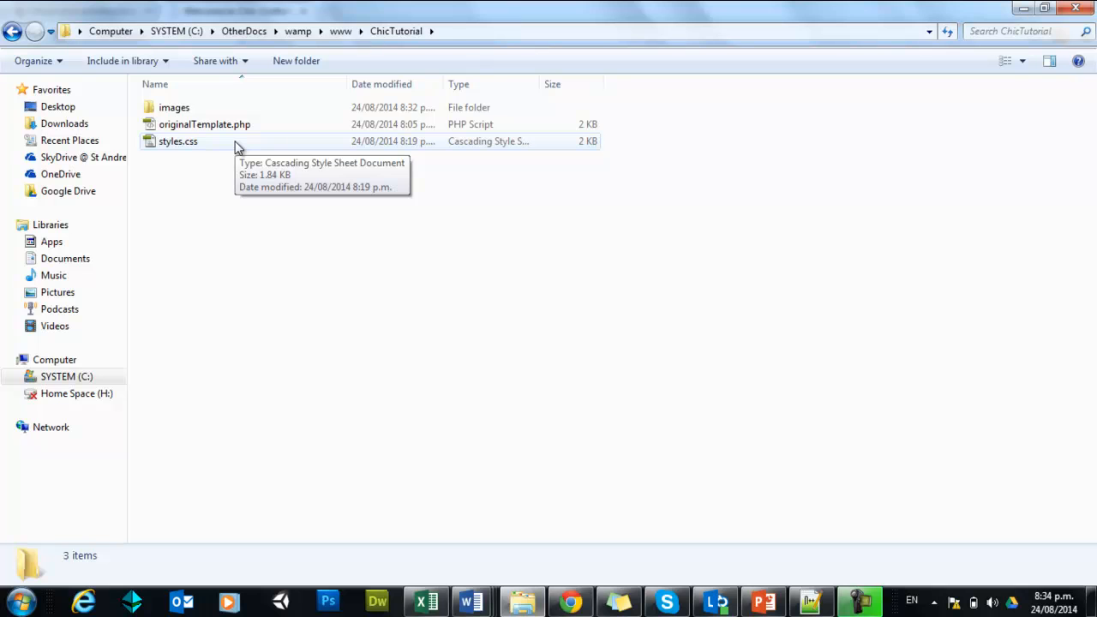
mouse_move(408, 426)
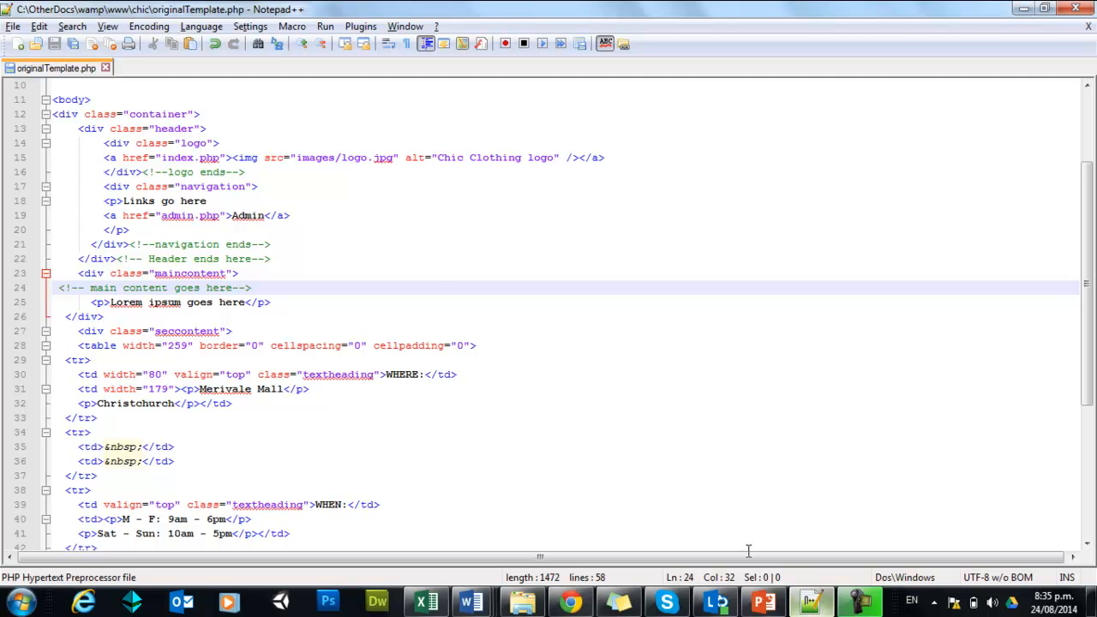
mouse_move(238, 157)
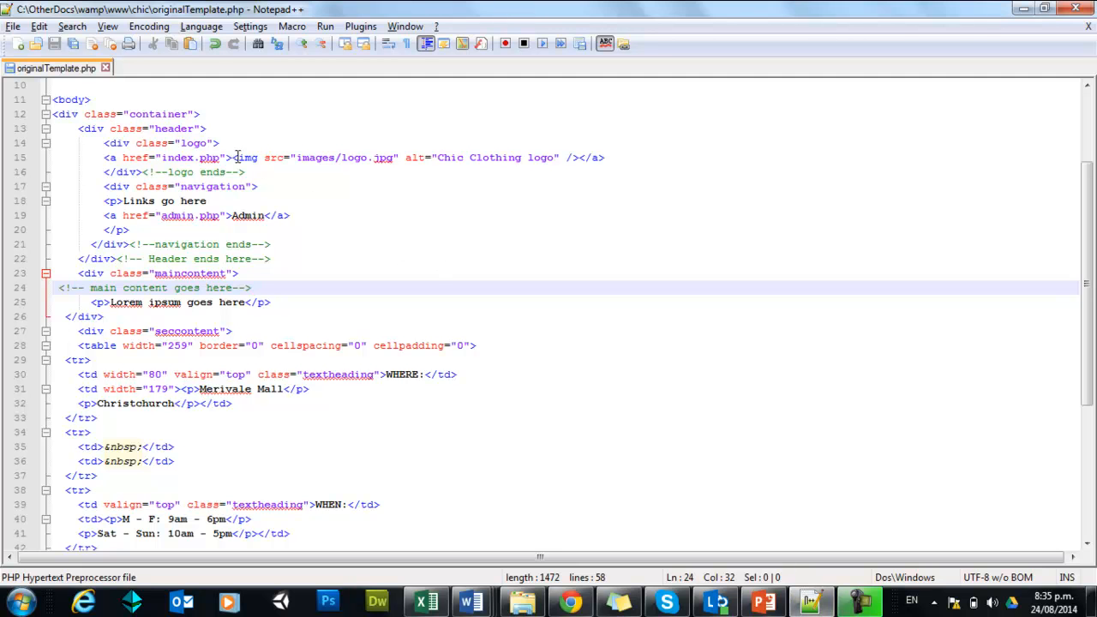
Review the template code and view the rendered Chic page in the browser
scroll("up", 3)
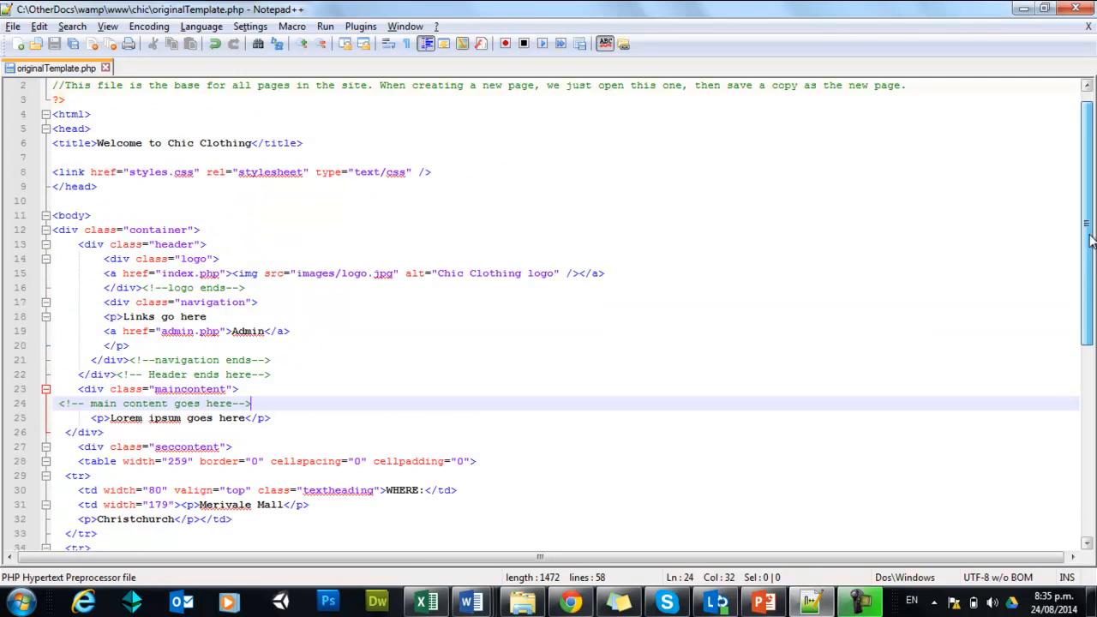
scroll("up", 3)
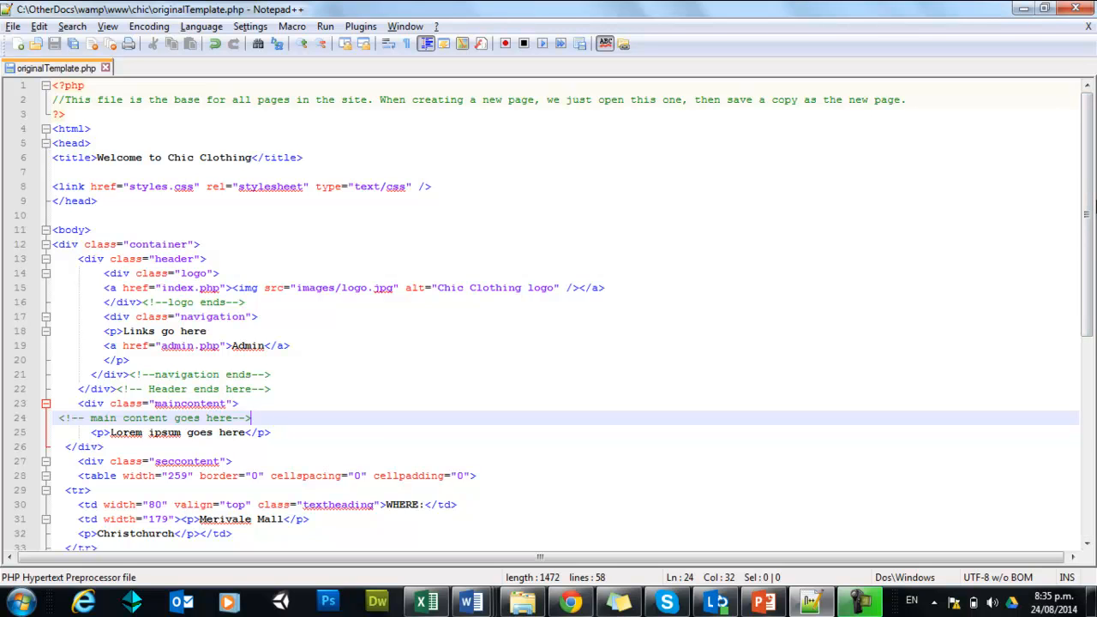
mouse_move(400, 286)
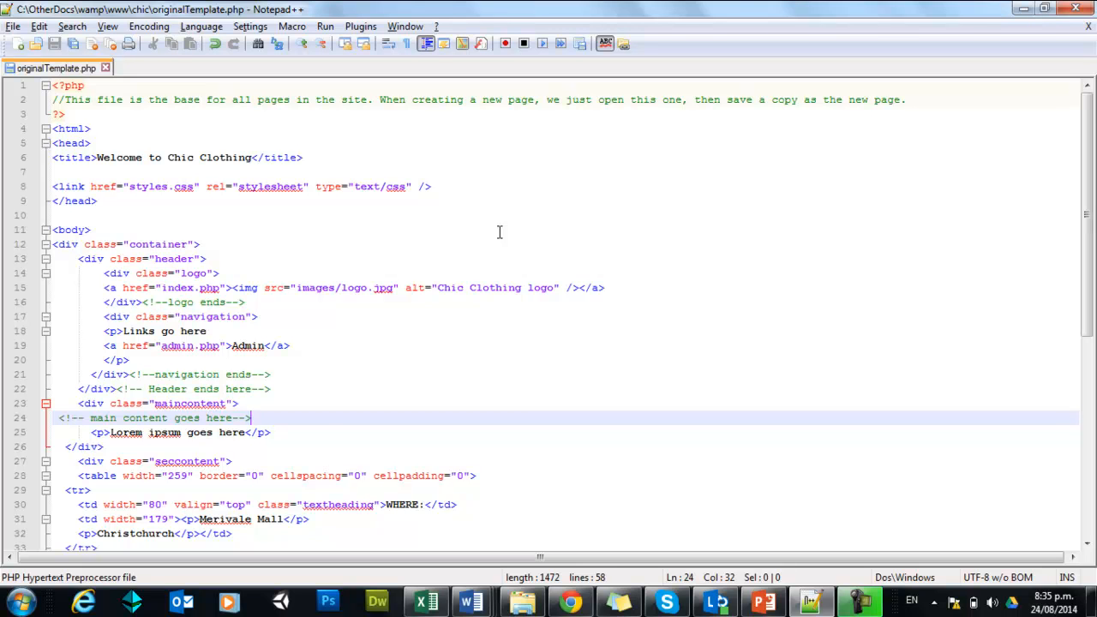
scroll("down", 3)
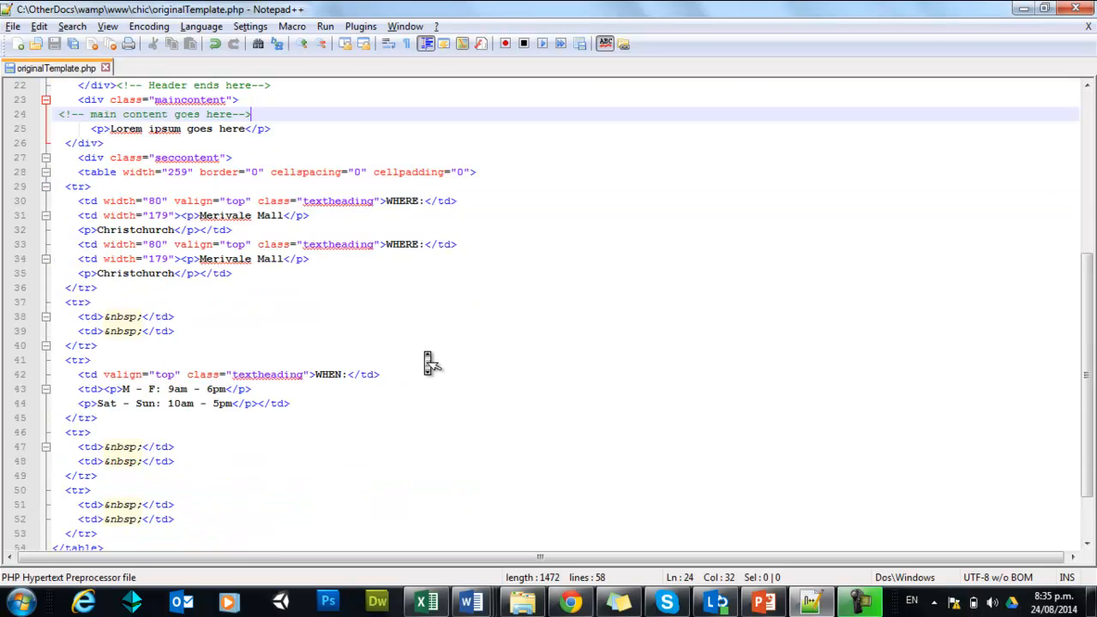
scroll("up", 3)
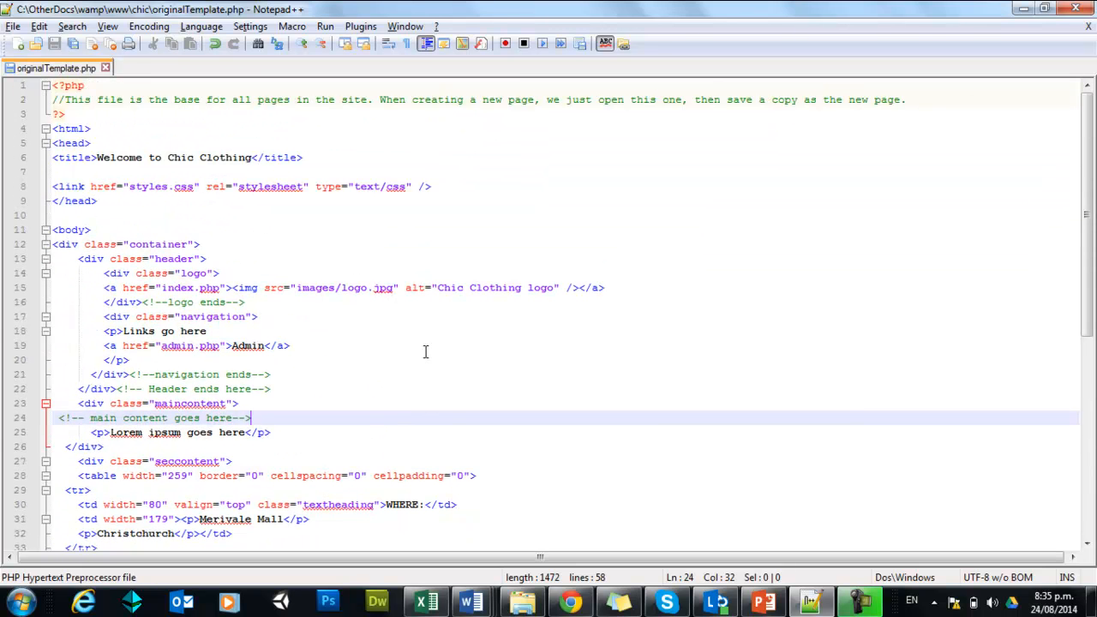
mouse_move(426, 287)
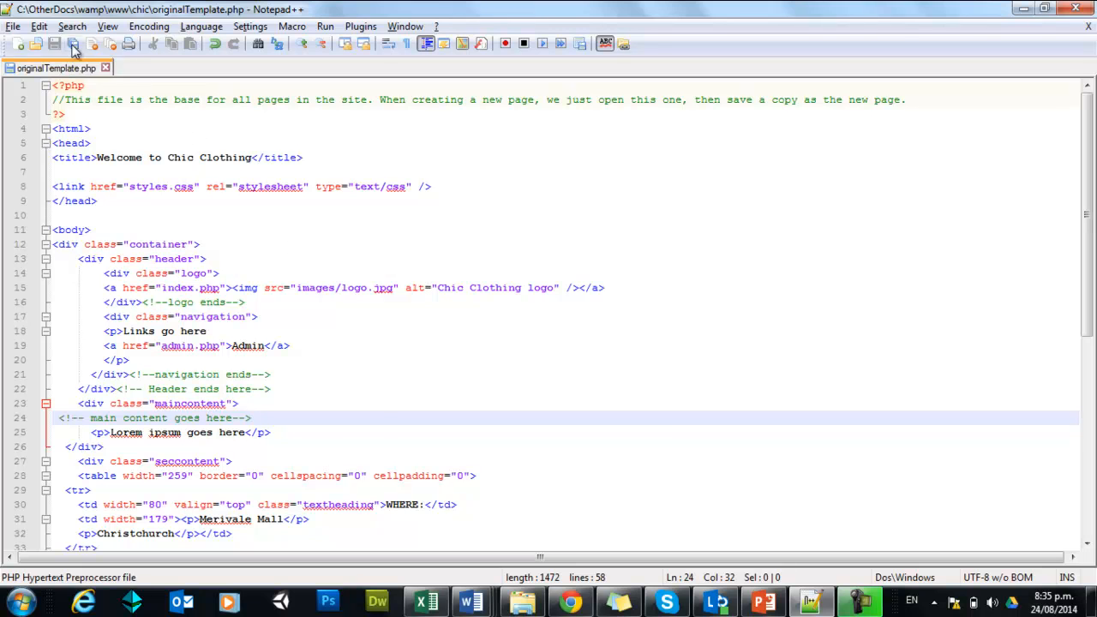
left_click(13, 26)
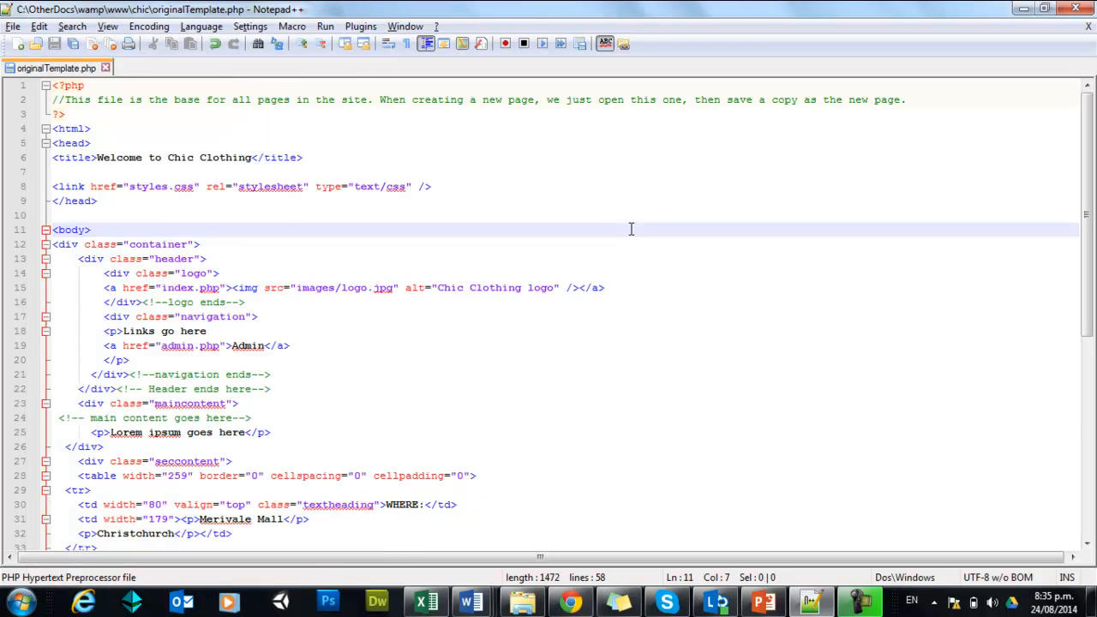
mouse_move(359, 328)
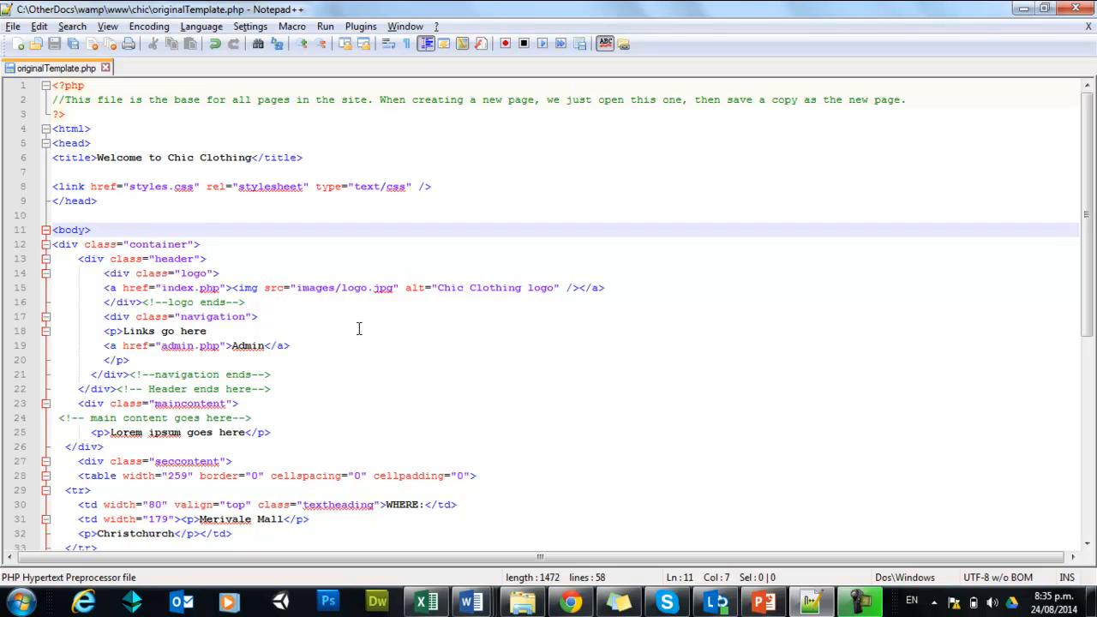
scroll("down", 3)
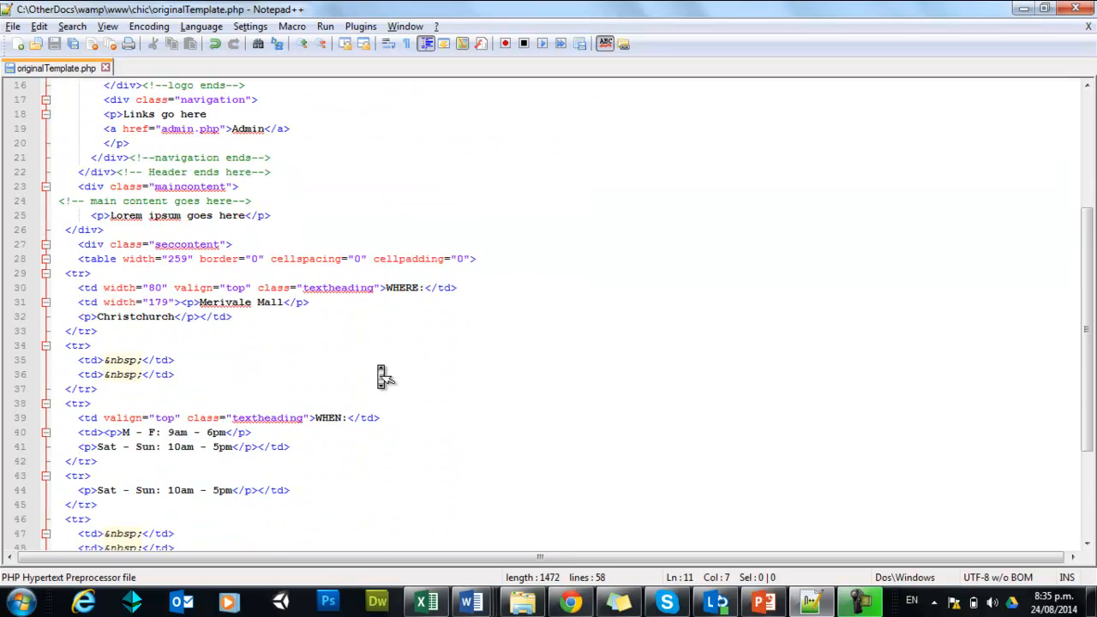
scroll("down", 3)
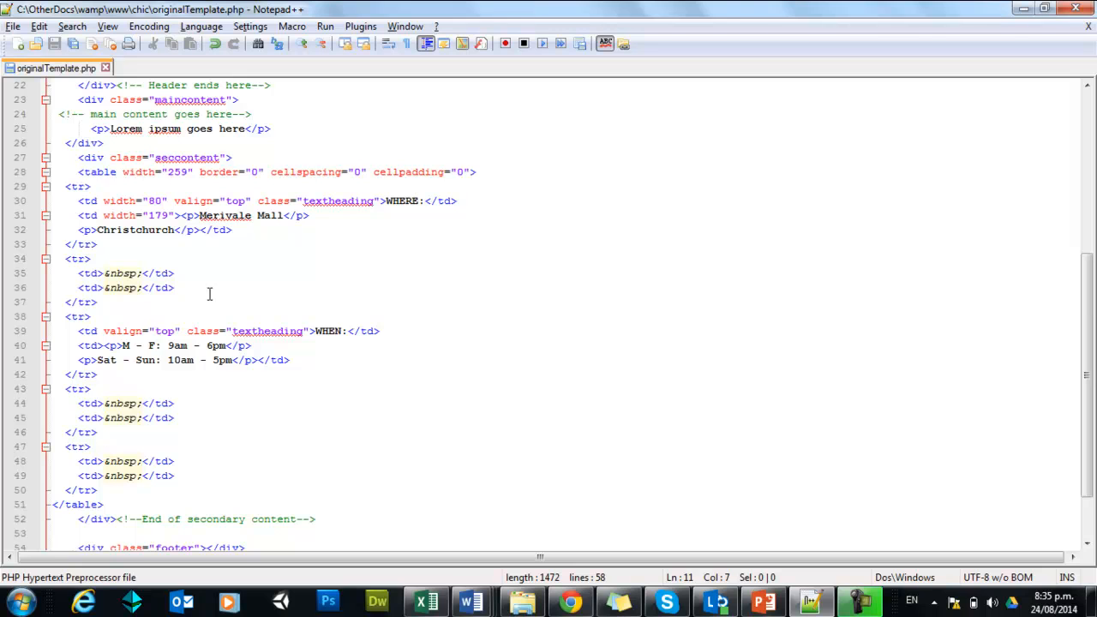
mouse_move(231, 353)
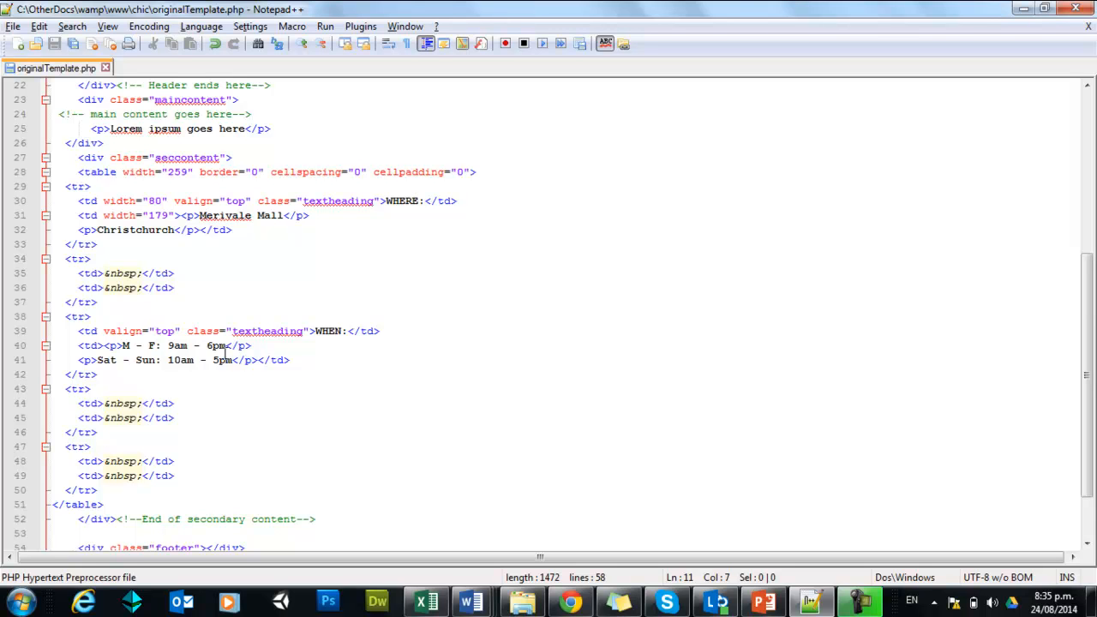
mouse_move(326, 328)
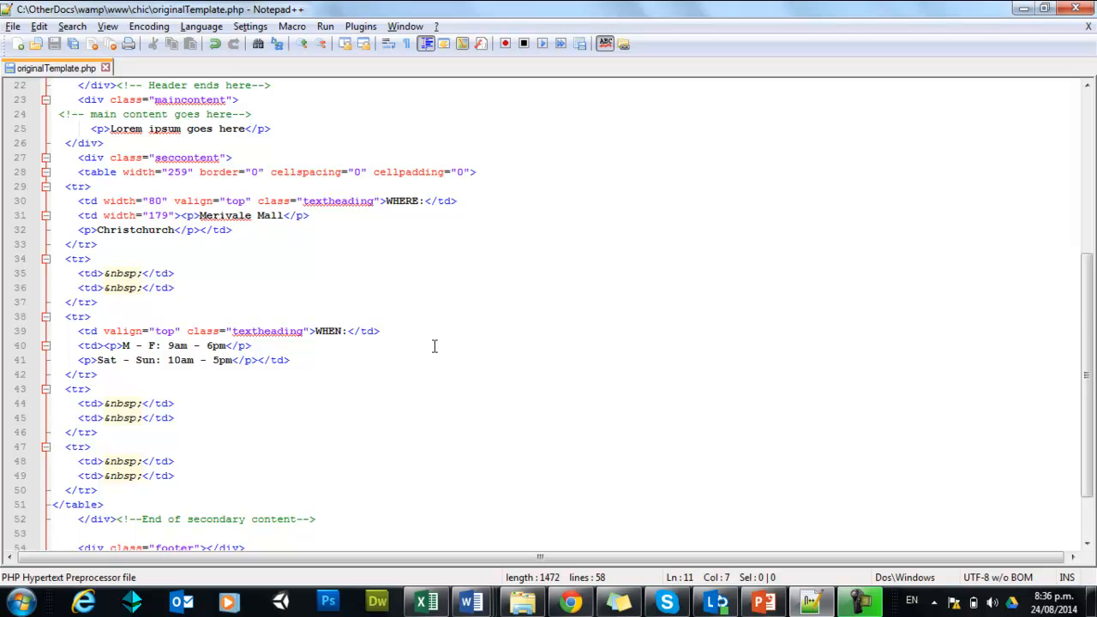
scroll("up", 3)
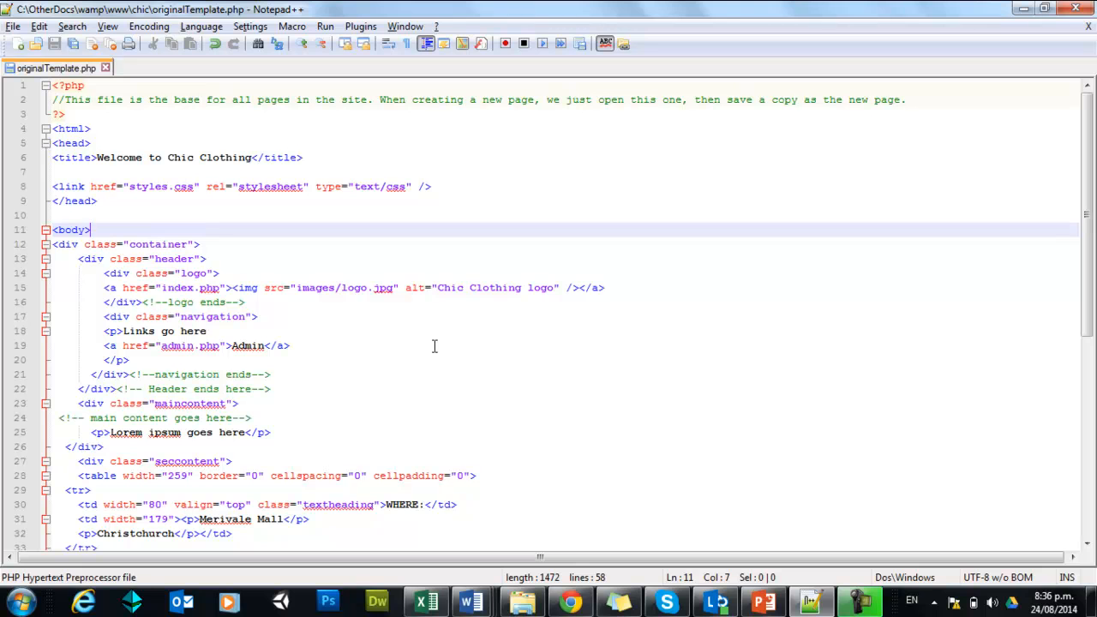
mouse_move(590, 583)
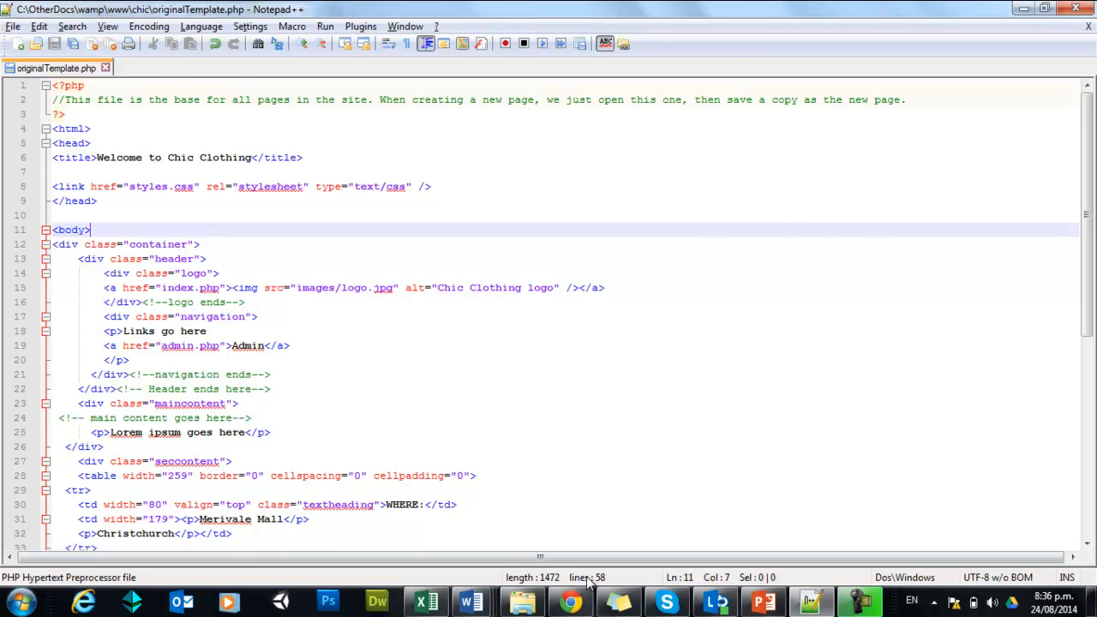
left_click(570, 599)
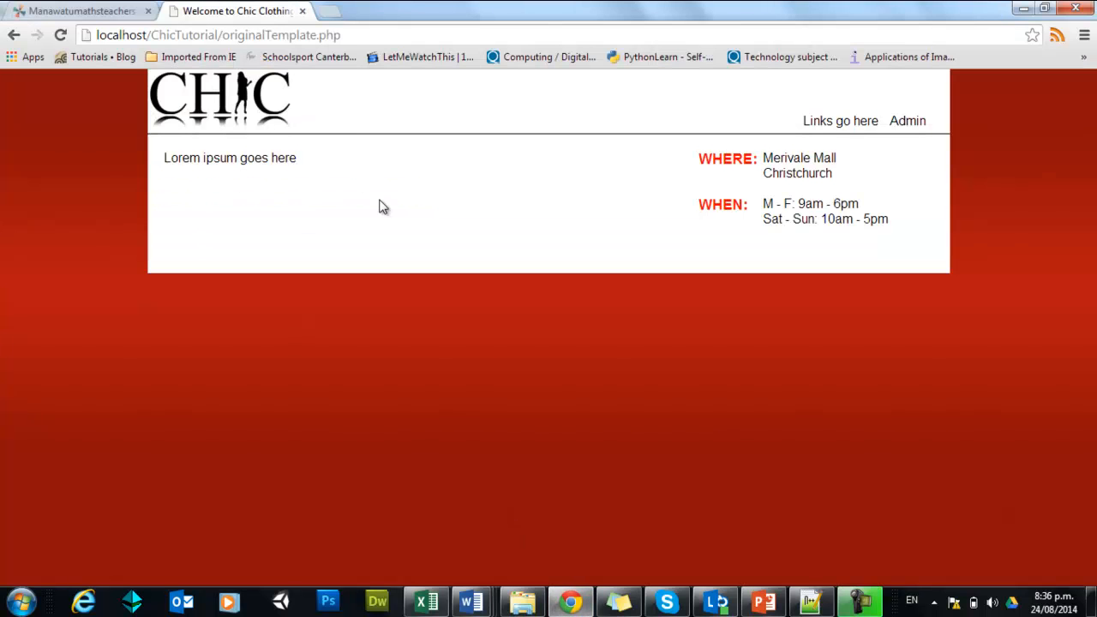
mouse_move(767, 155)
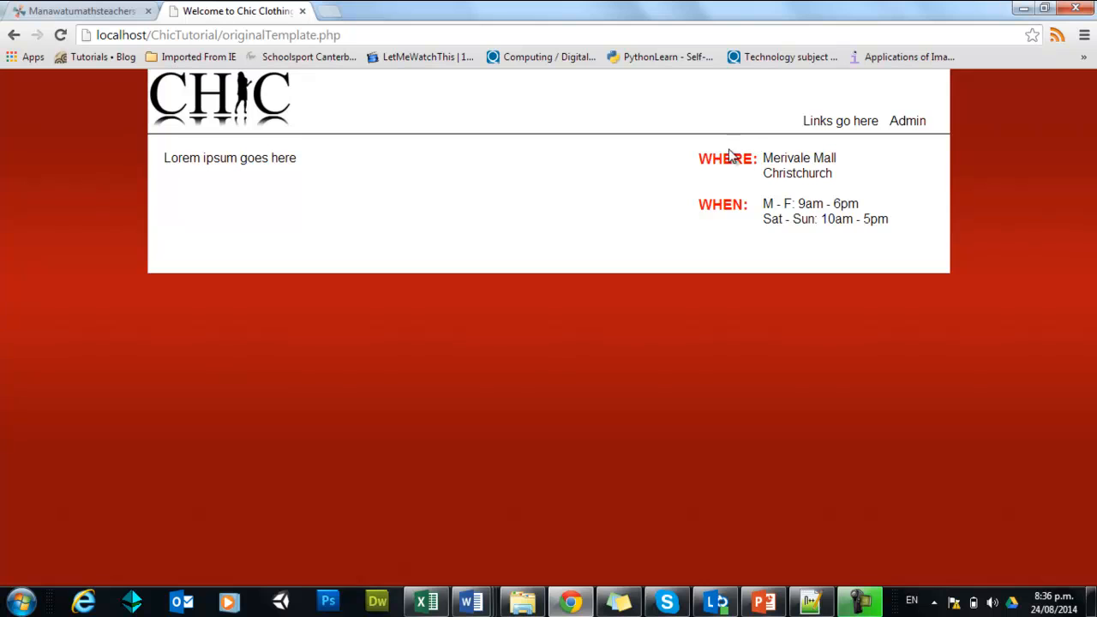
mouse_move(704, 177)
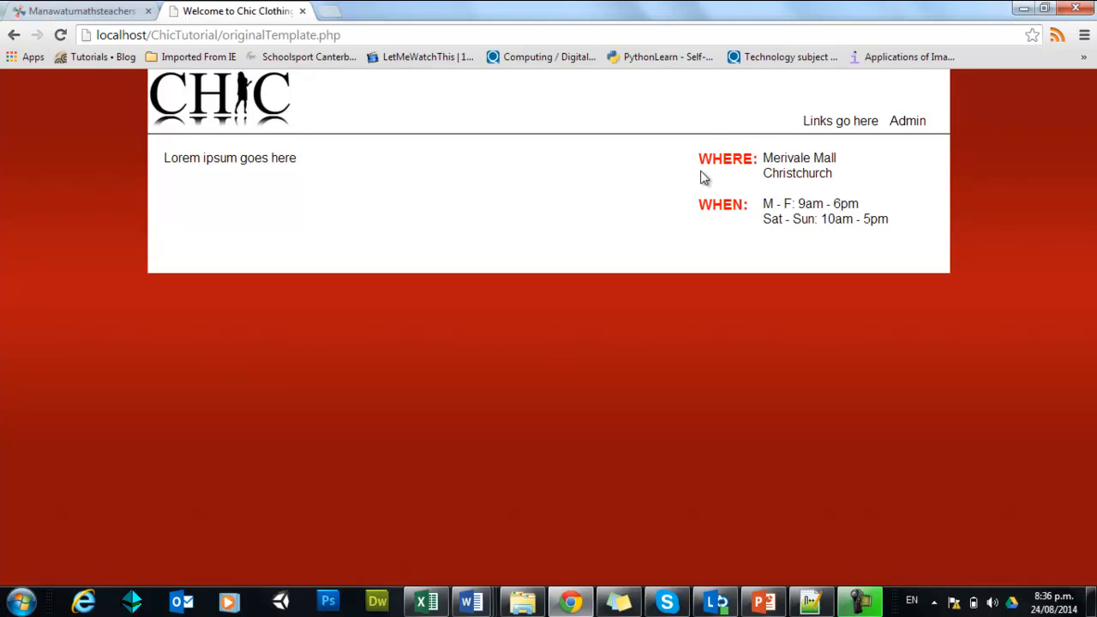
mouse_move(761, 204)
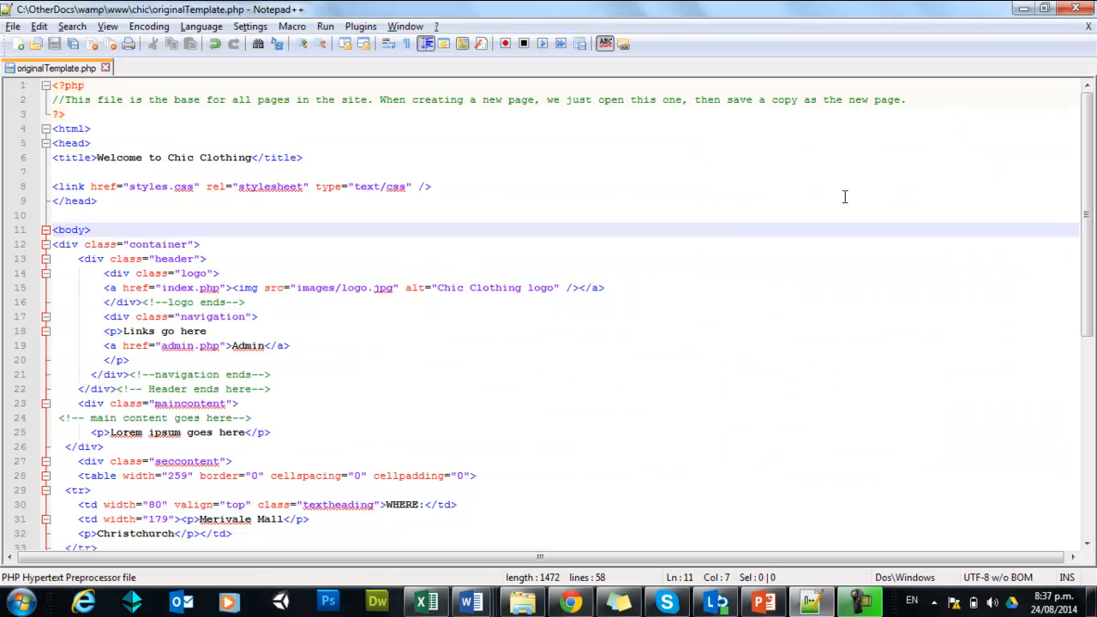
Select and cut the seccontent div from line 27 through its closing comment
scroll("down", 3)
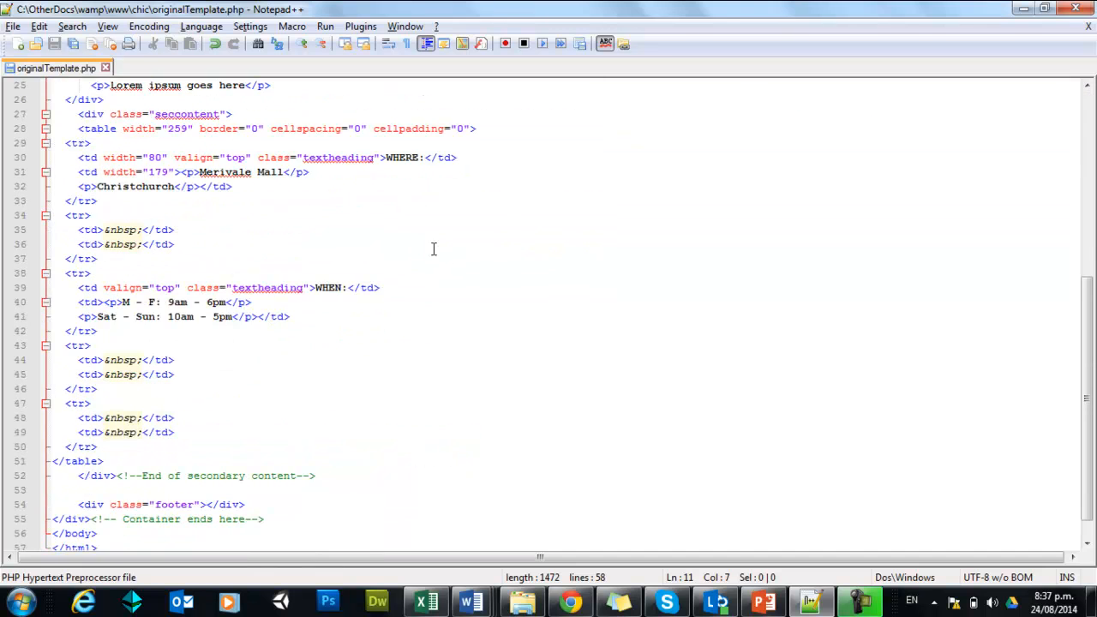
scroll("up", 3)
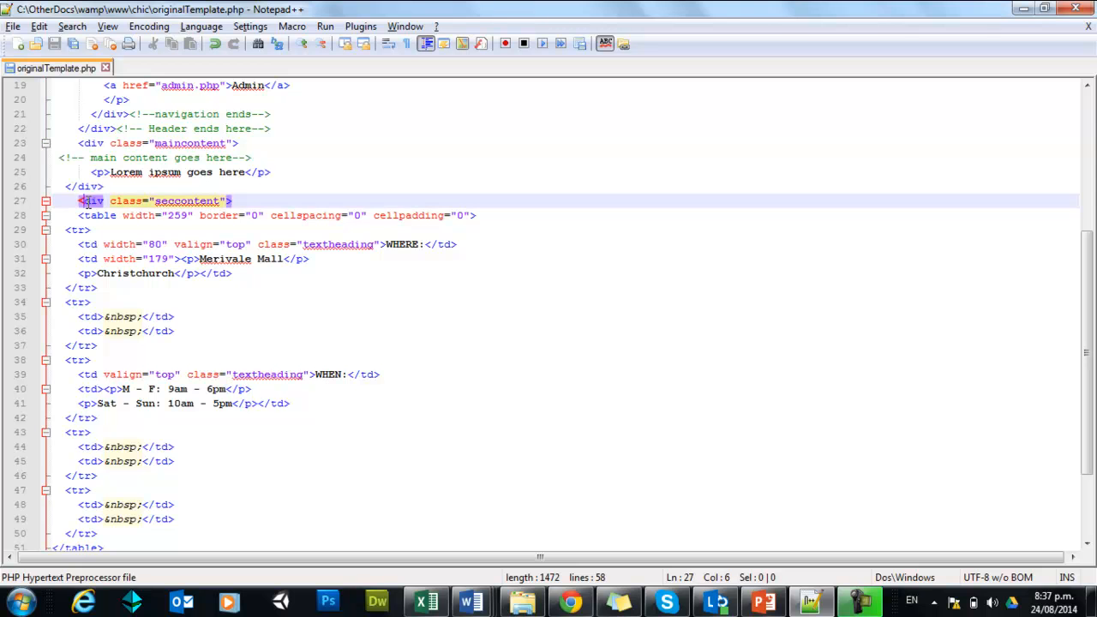
left_click(228, 200)
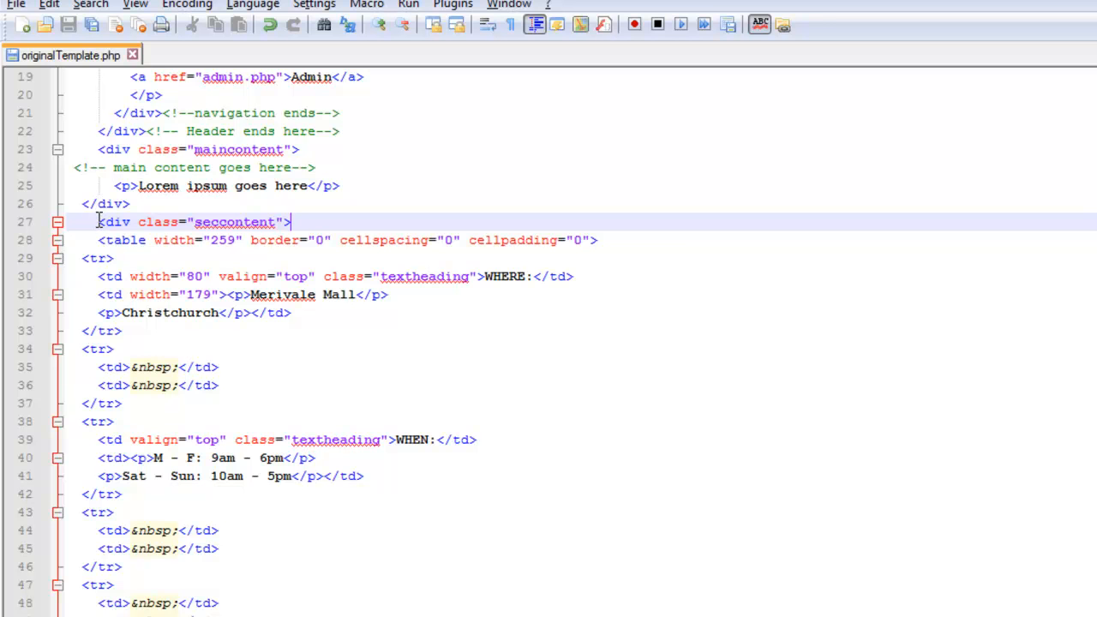
left_click_drag(97, 221, 243, 539)
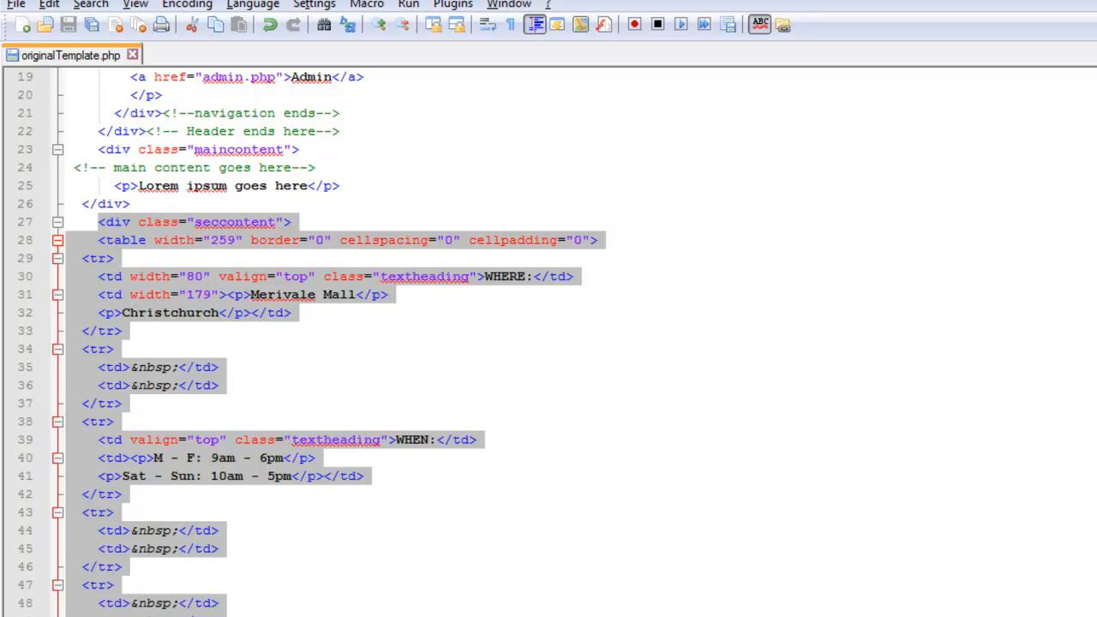
scroll("down", 3)
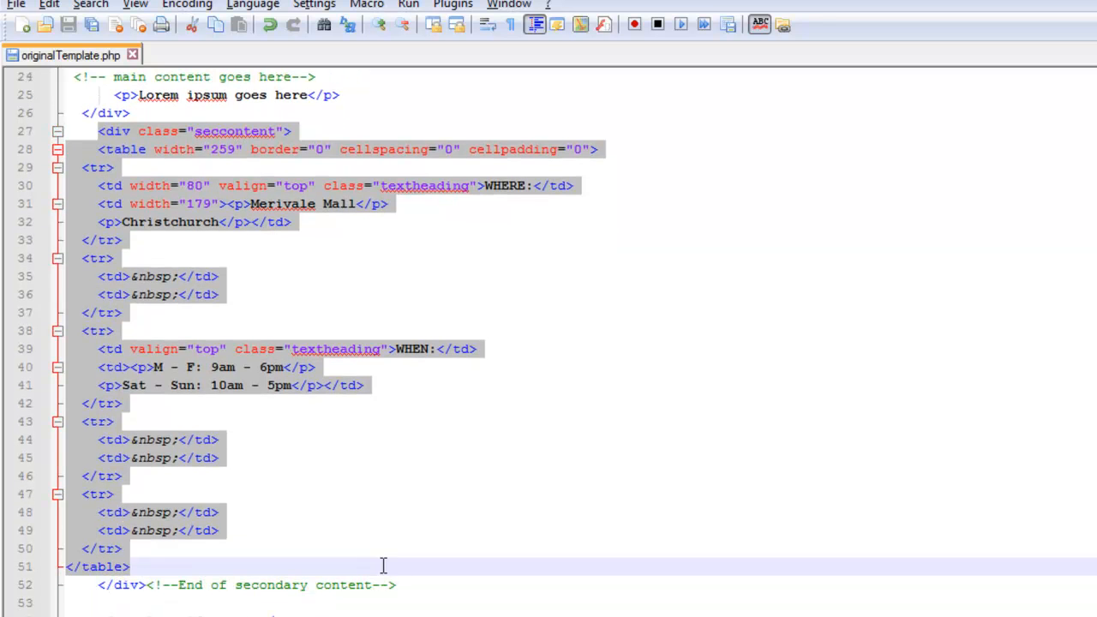
left_click(408, 585)
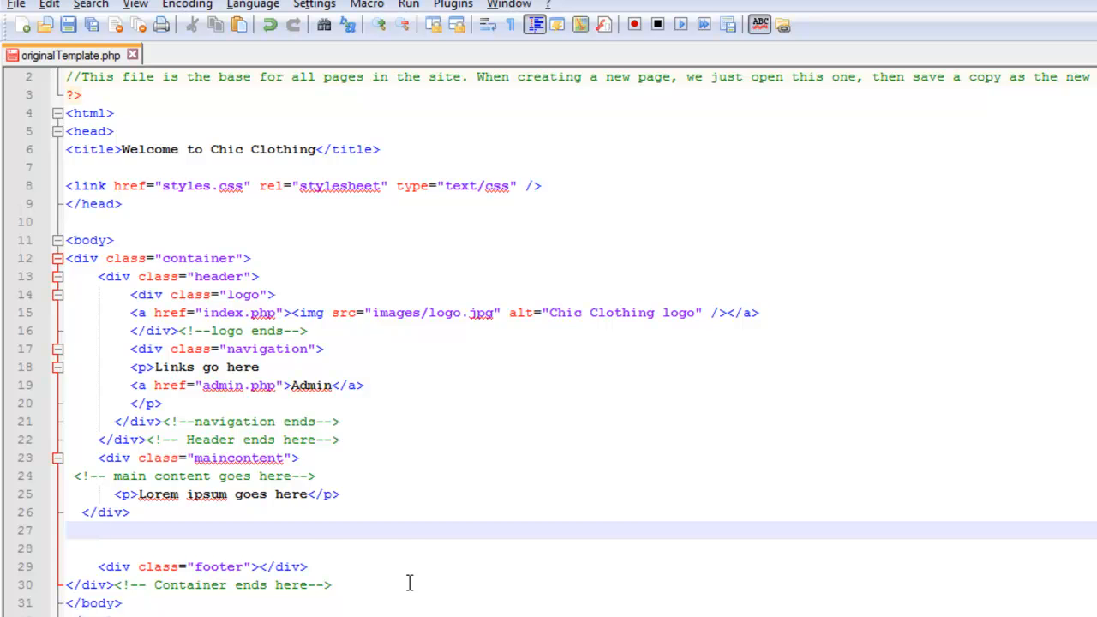
Paste the cut secondary-content table into a new blank document and start Save As
left_click(16, 4)
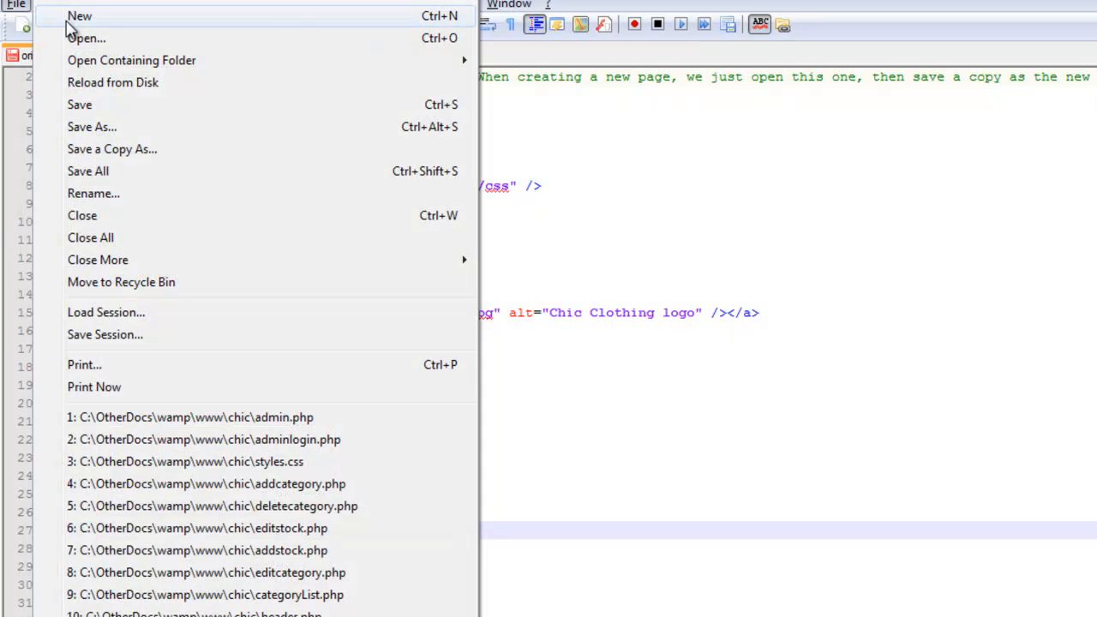
left_click(79, 15)
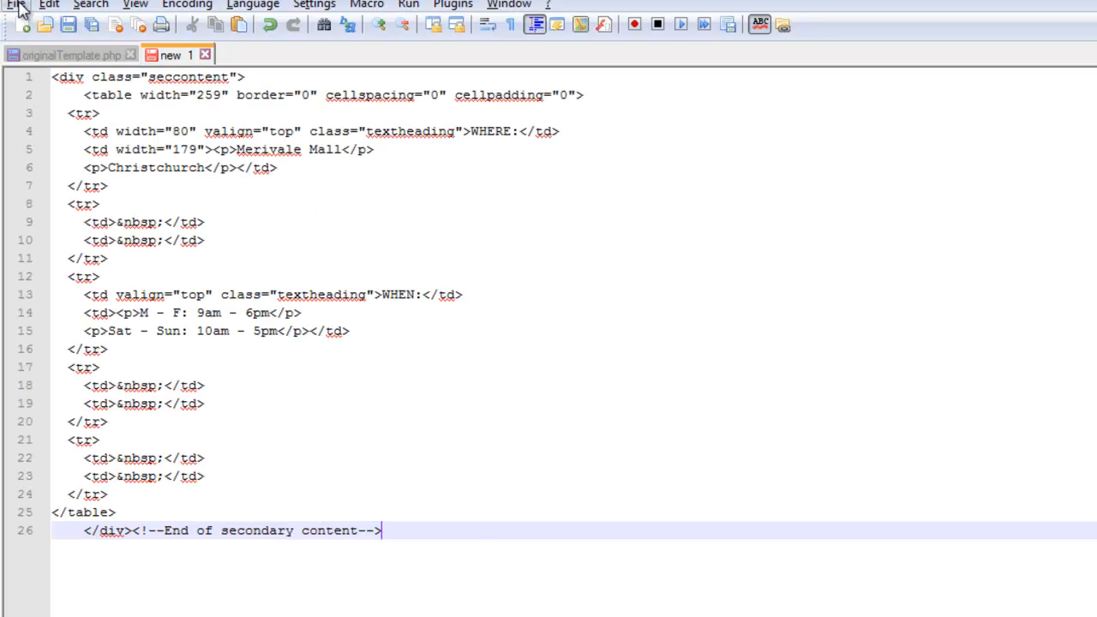
left_click(67, 23)
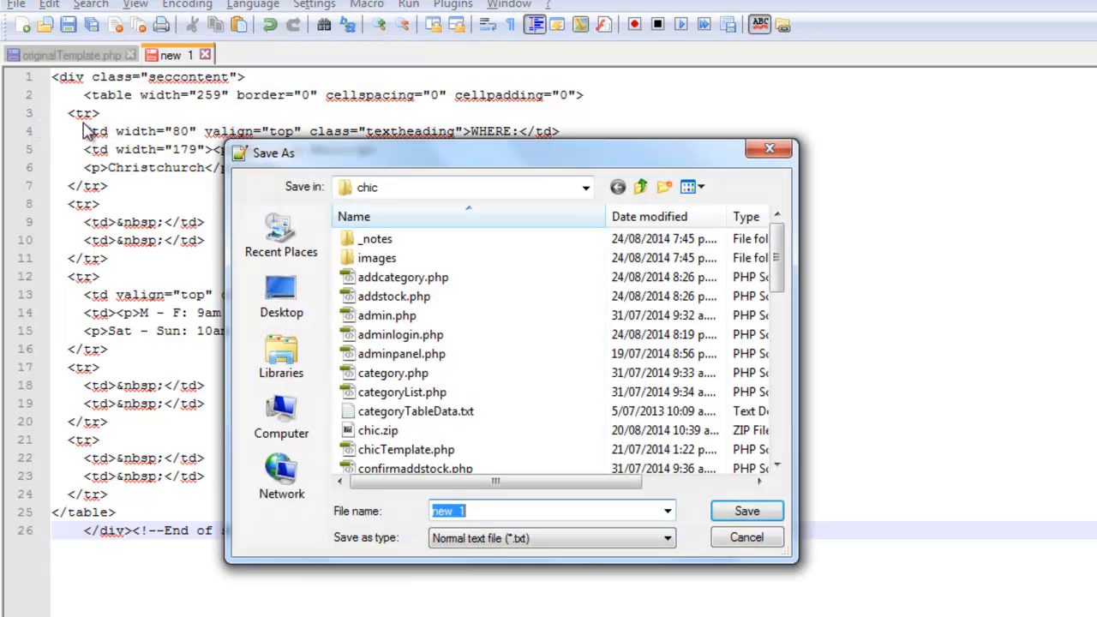
Save the block as PHP file seccontent.php in wamp/www/ChicTutorial
left_click(640, 187)
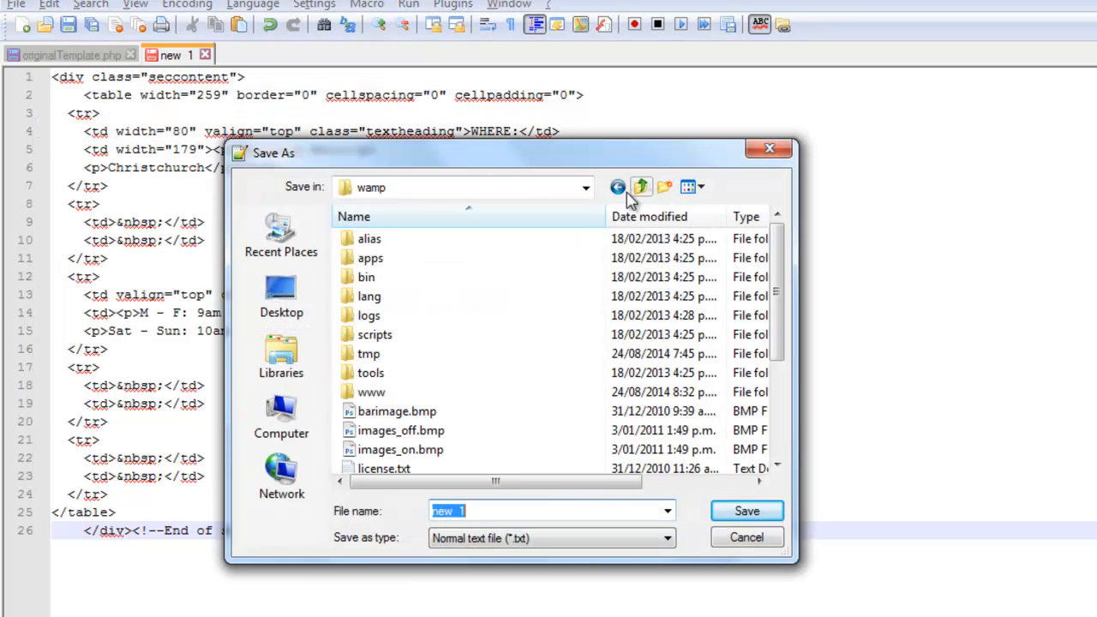
double_click(371, 392)
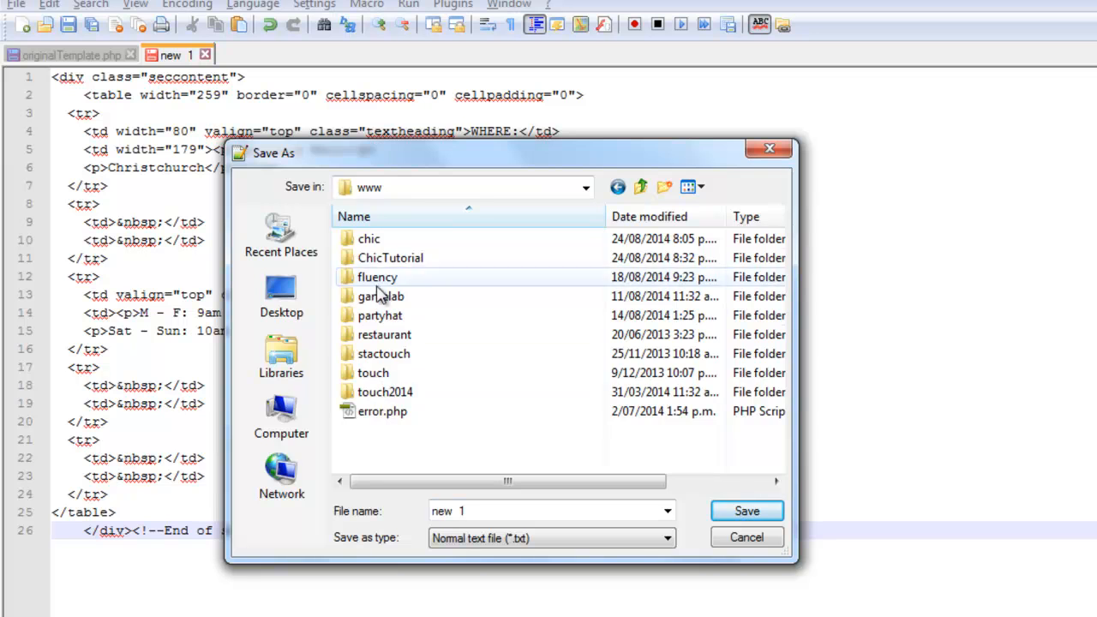
double_click(390, 257)
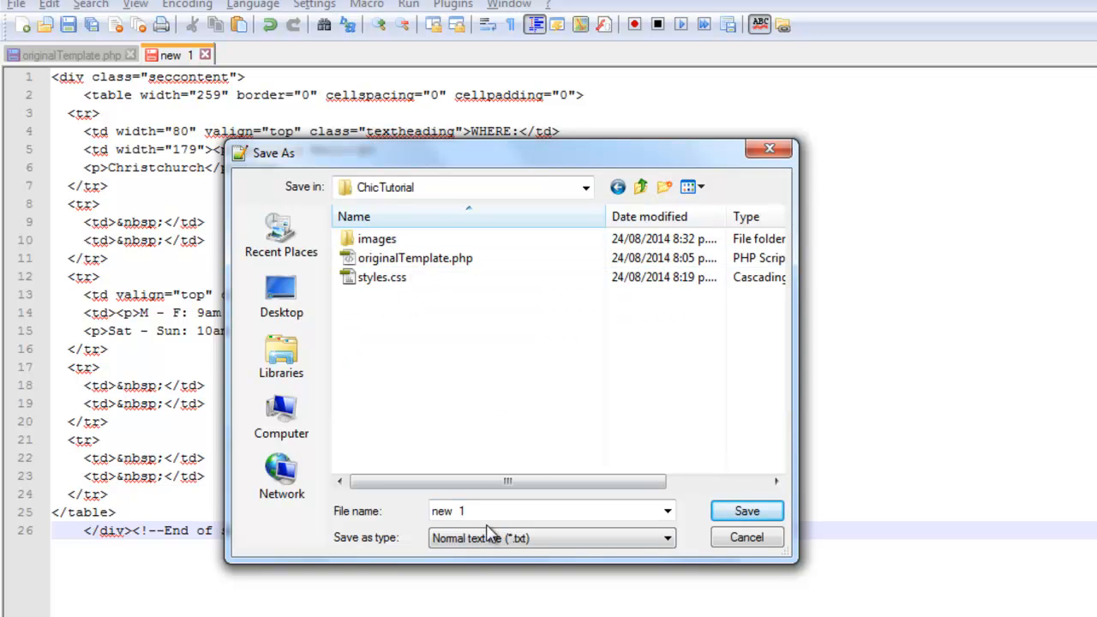
left_click(666, 537)
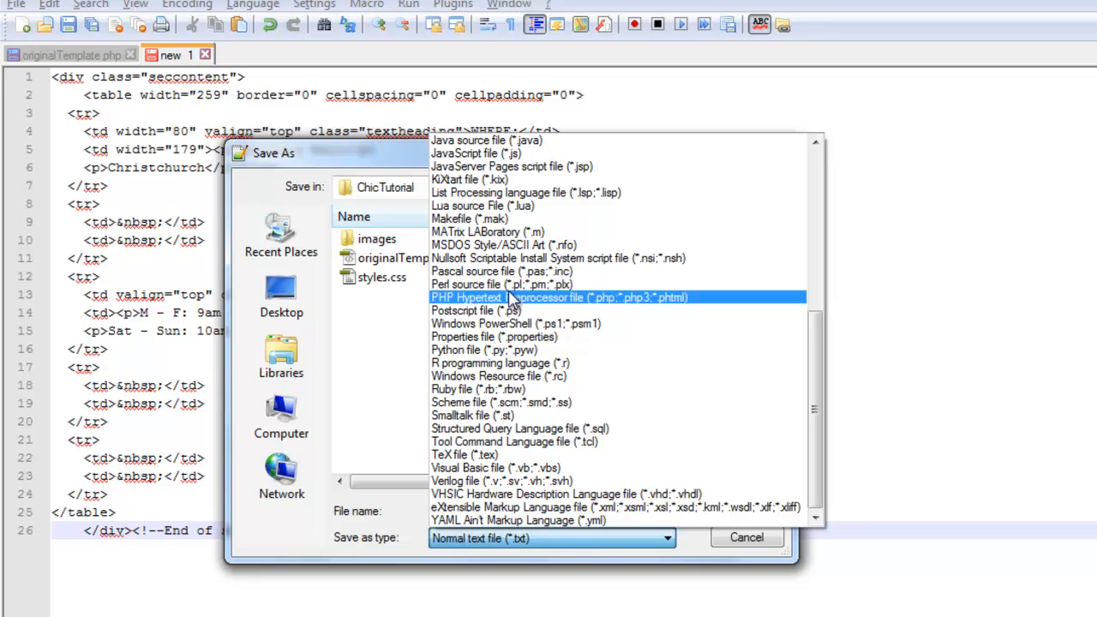
left_click(548, 297)
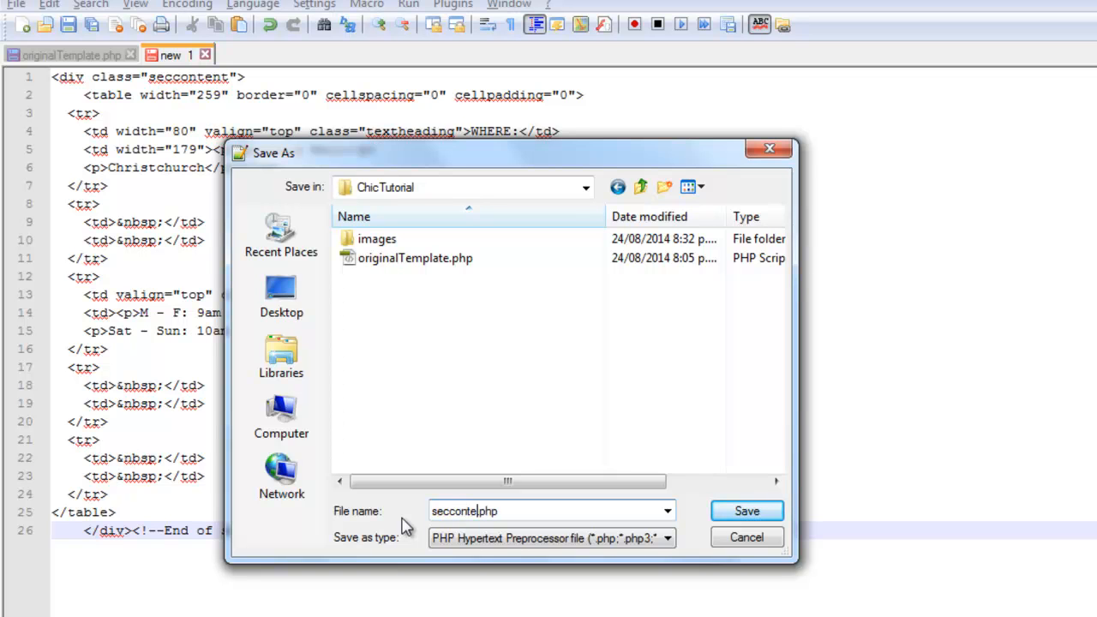
type("nt")
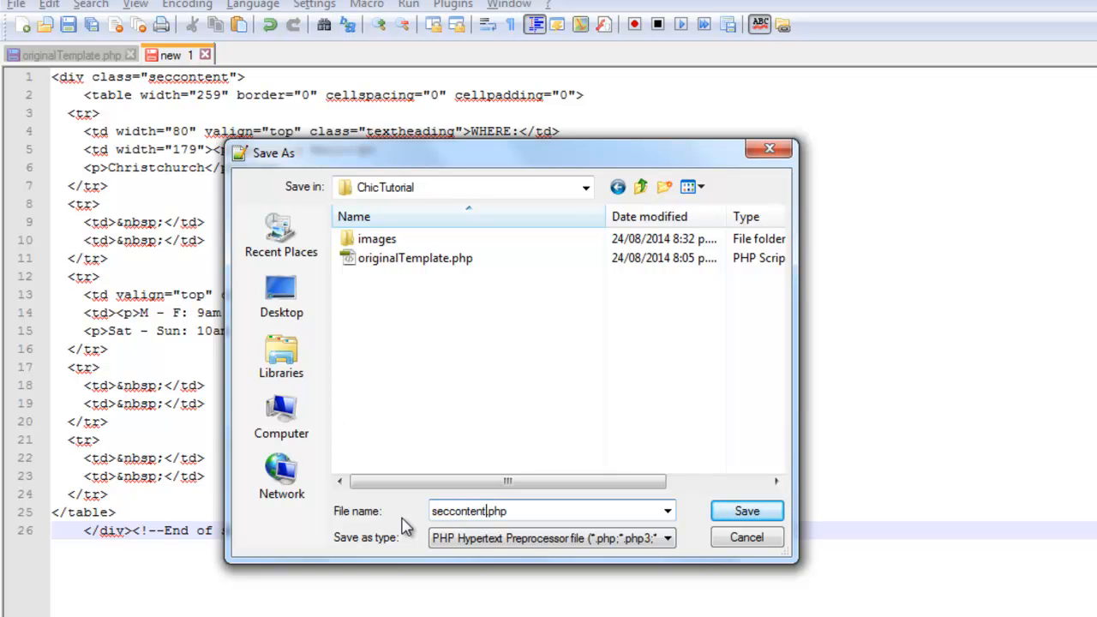
left_click(745, 510)
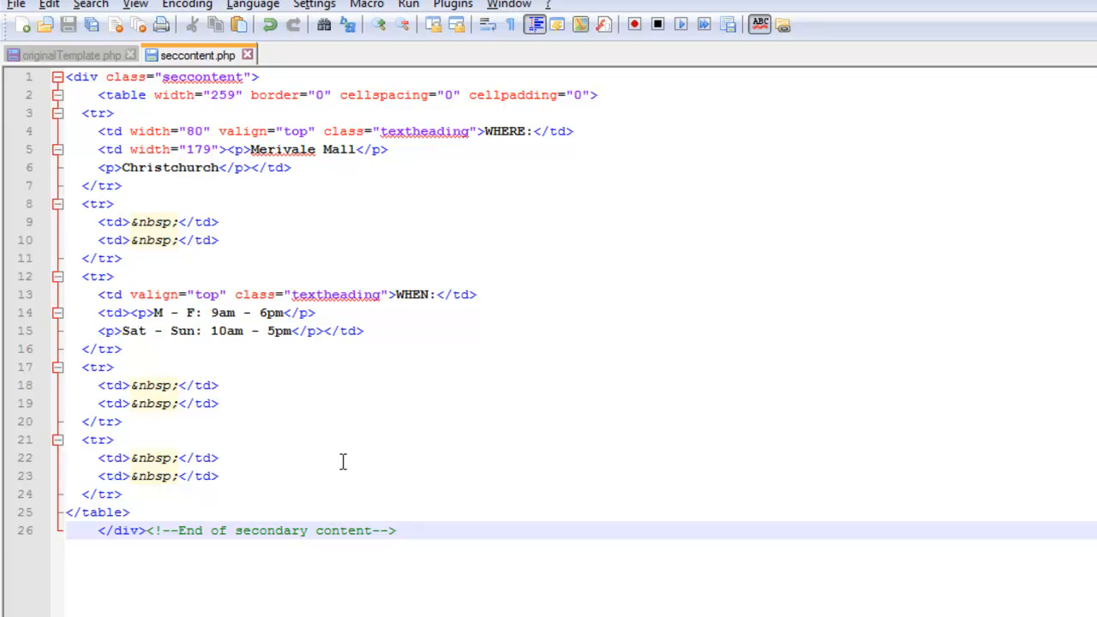
In originalTemplate.php, type <?php include("seccontent.php"); ?> where the secondary content was
left_click(69, 55)
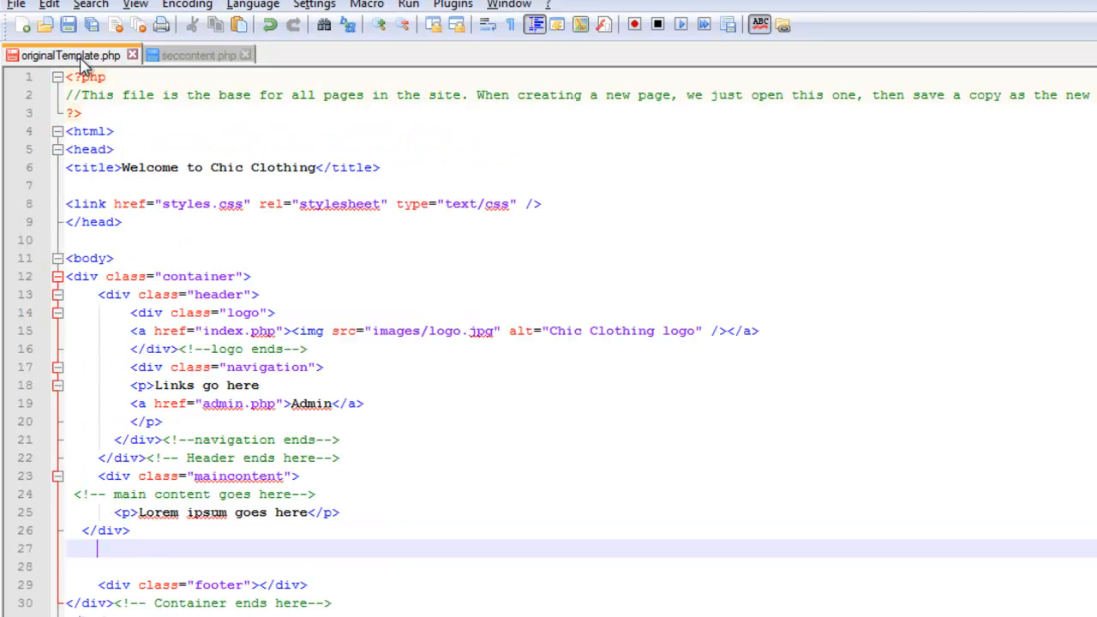
mouse_move(183, 470)
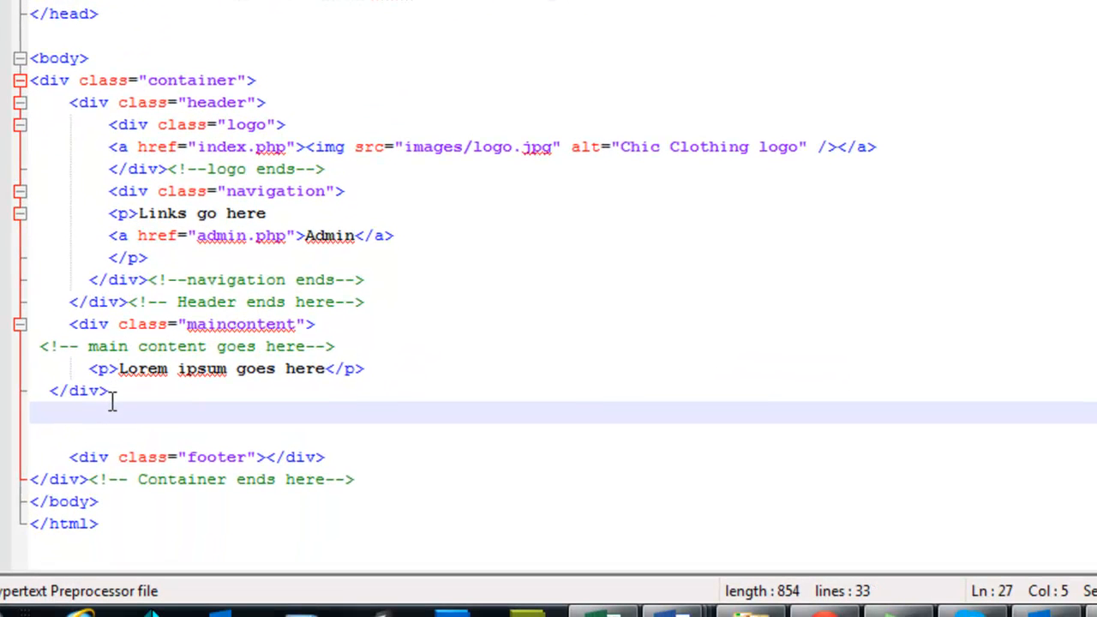
type("<?php")
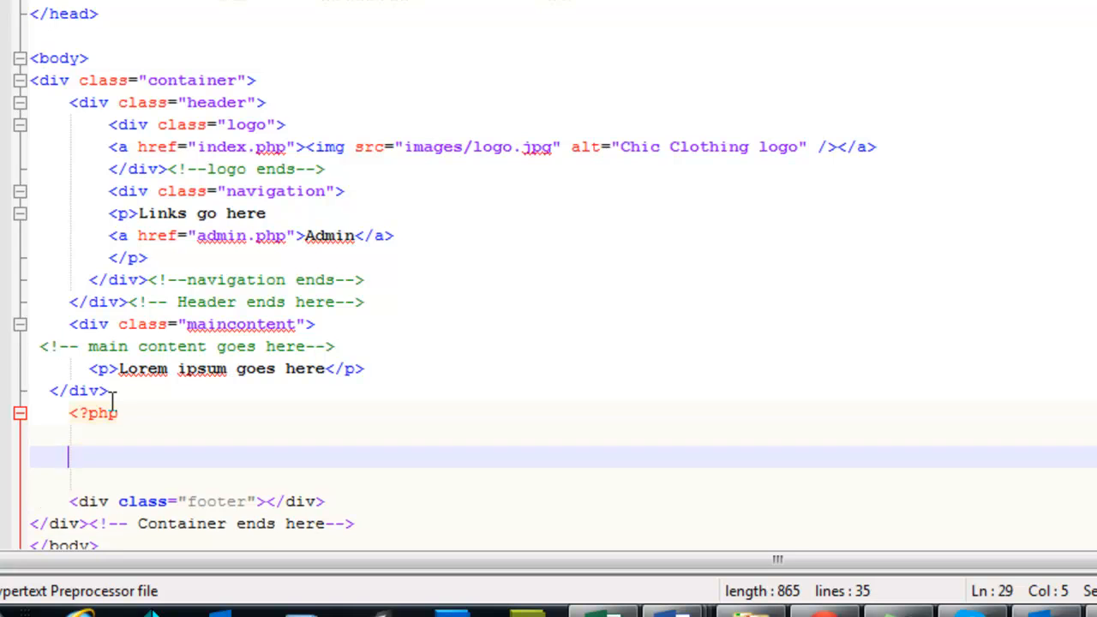
type("?>")
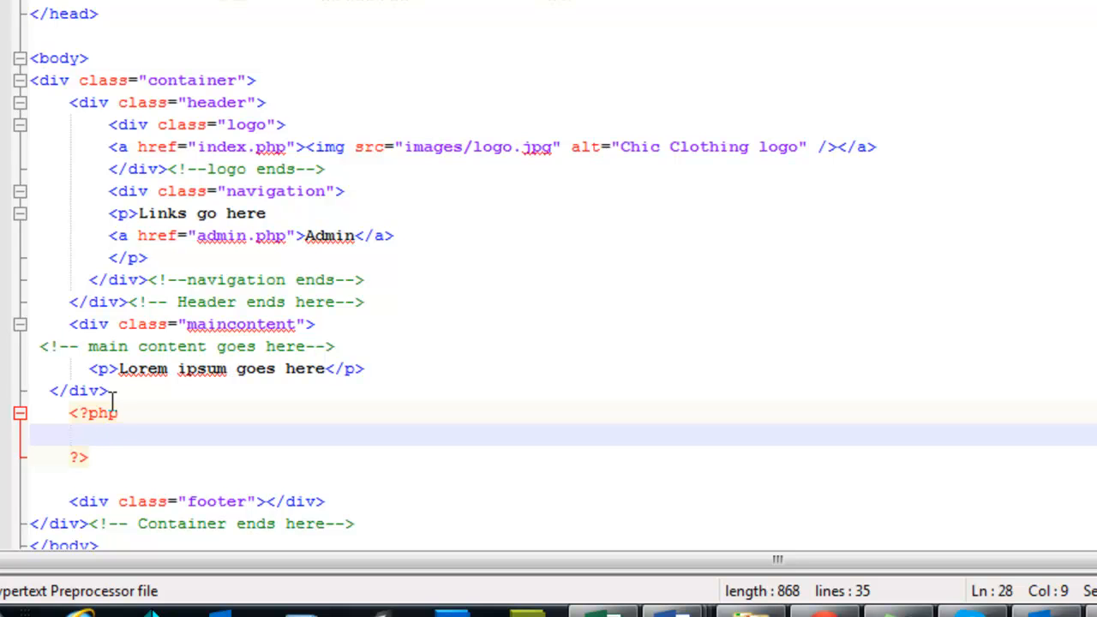
type("i")
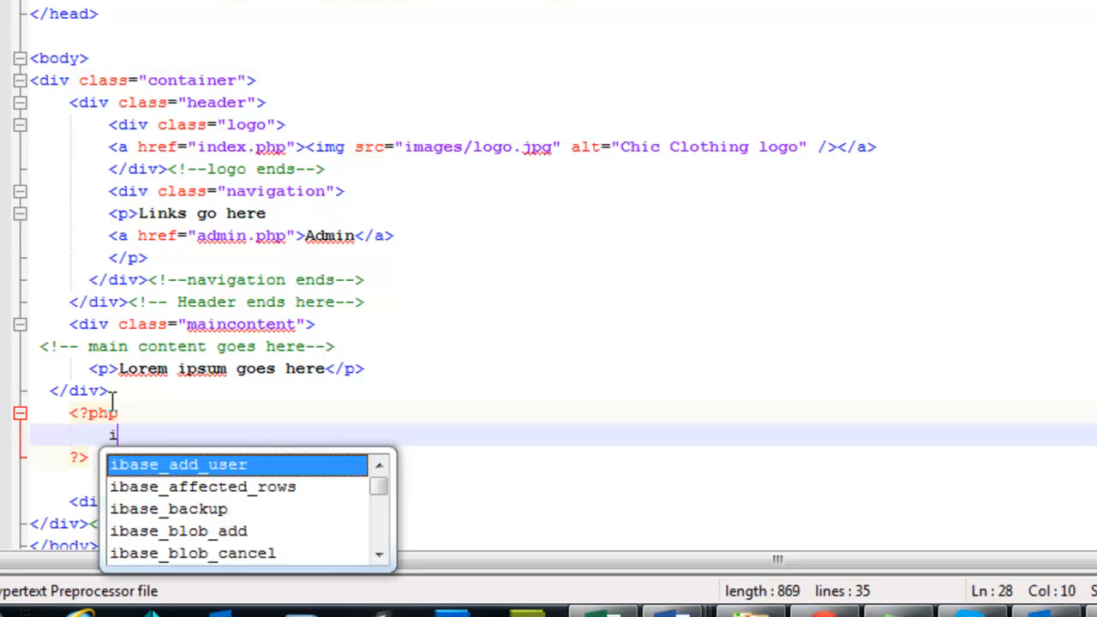
type("nclude")
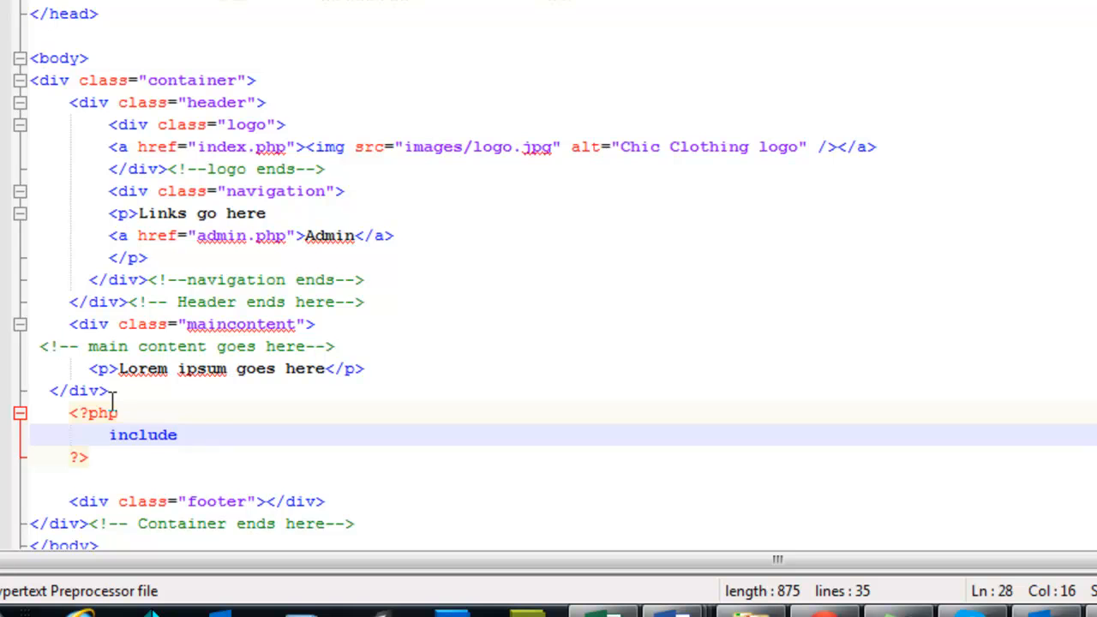
type("(")
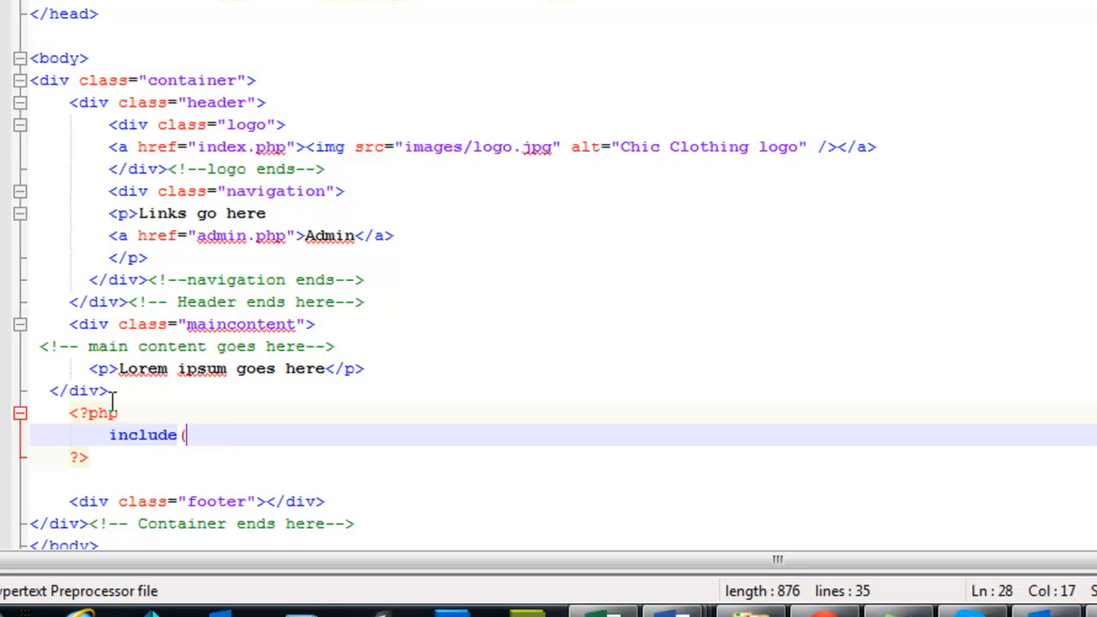
type("(\"seccontent.php\");")
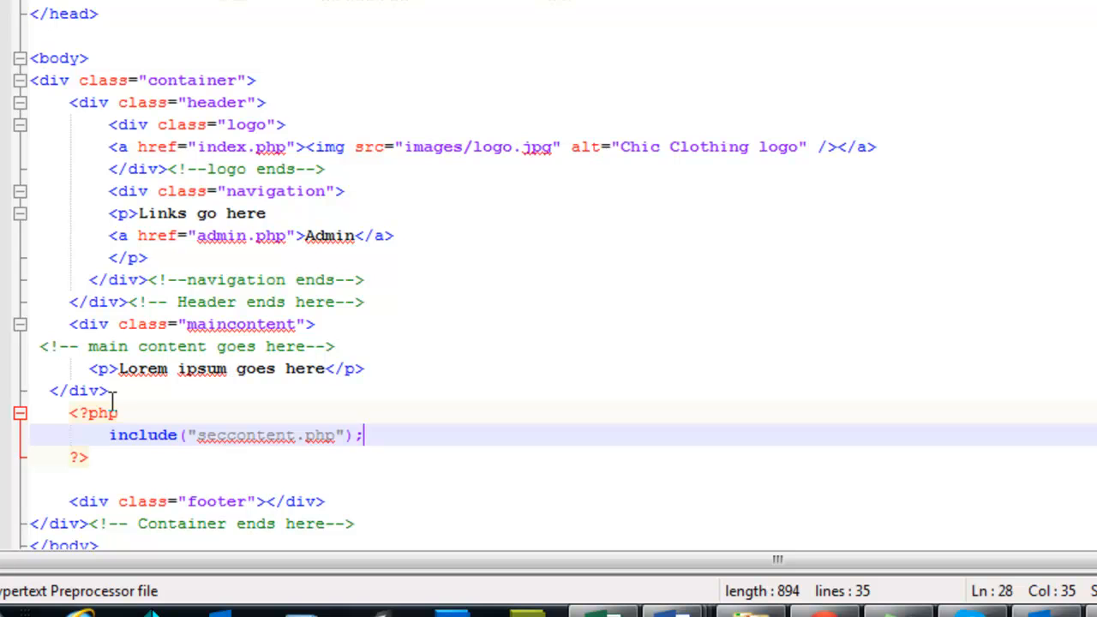
mouse_move(343, 433)
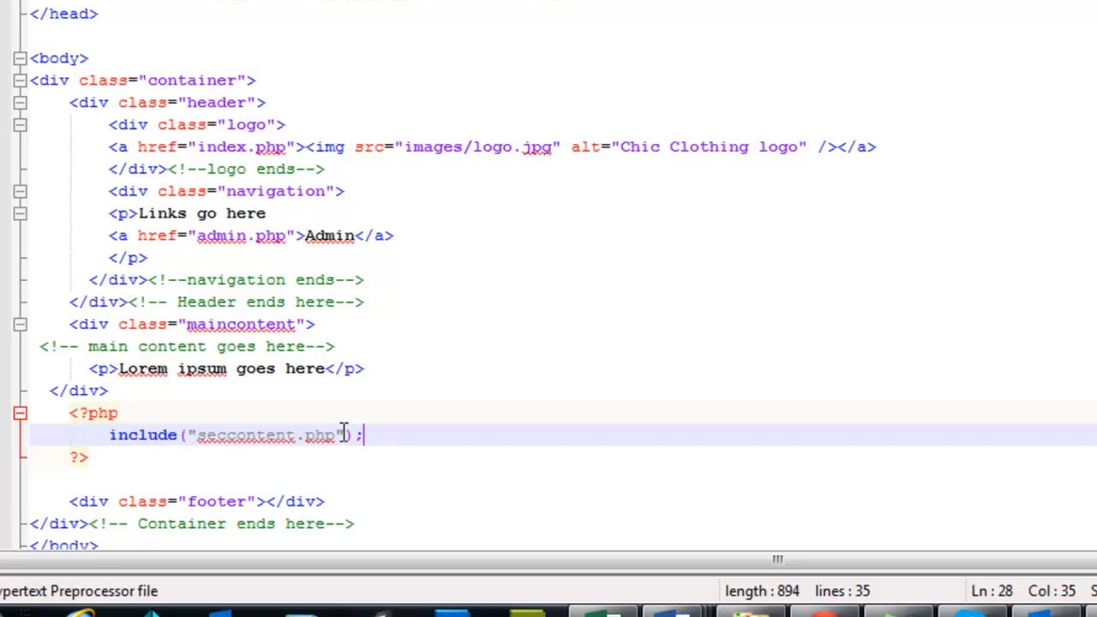
mouse_move(377, 441)
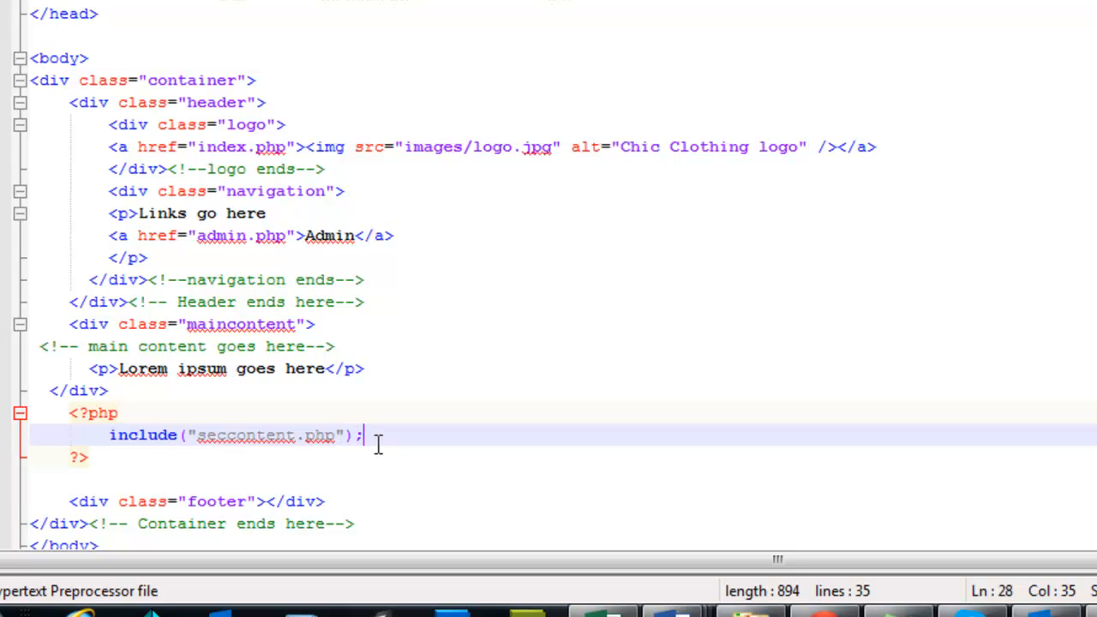
mouse_move(480, 343)
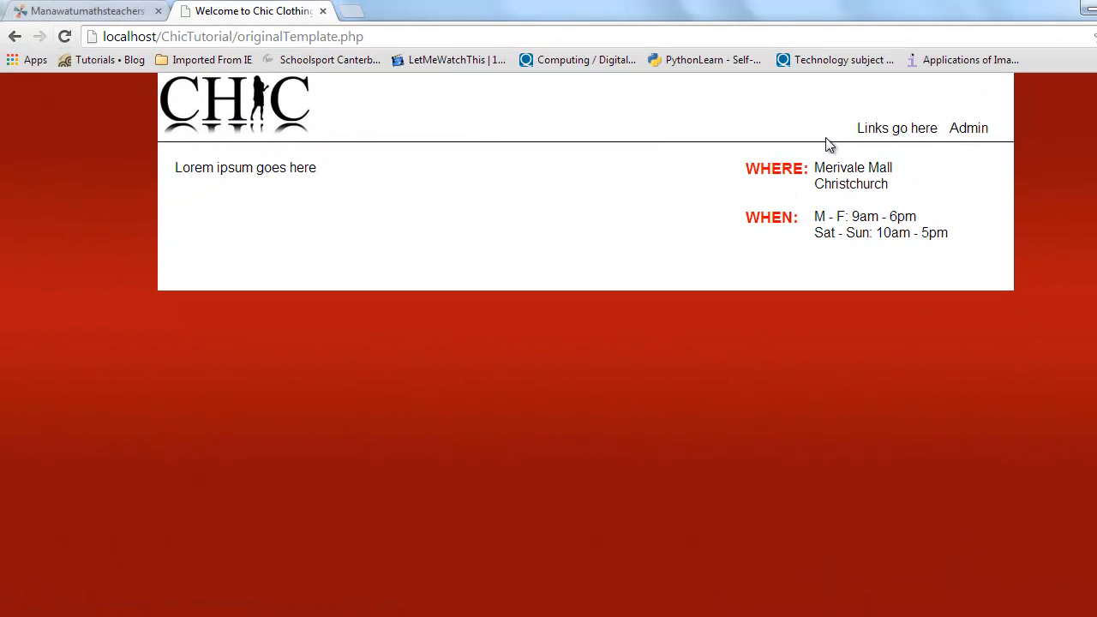
mouse_move(850, 251)
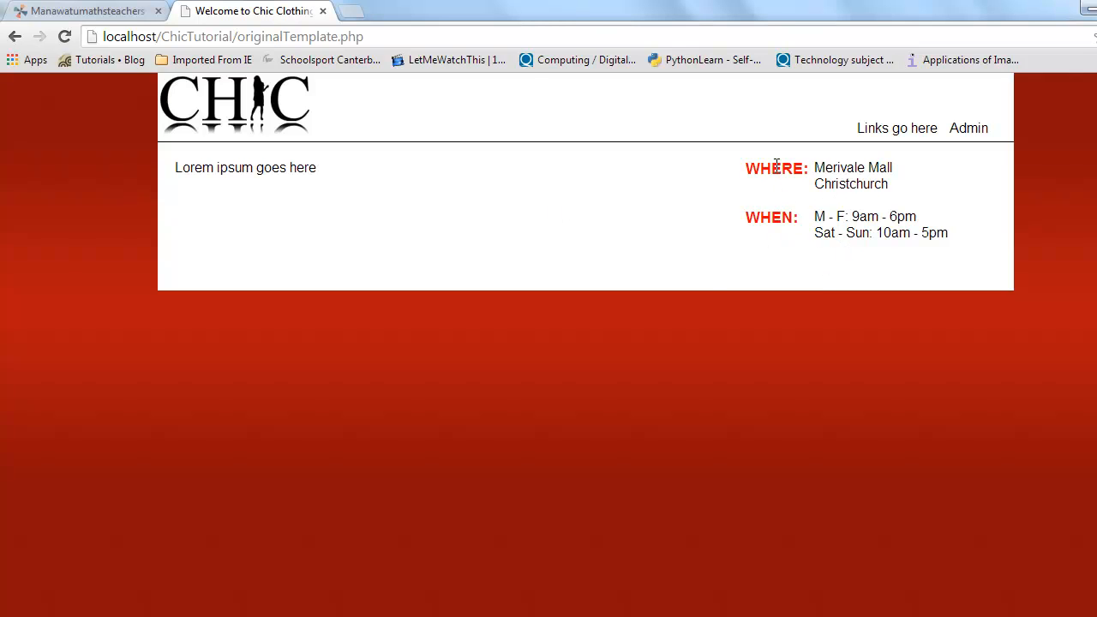
mouse_move(658, 205)
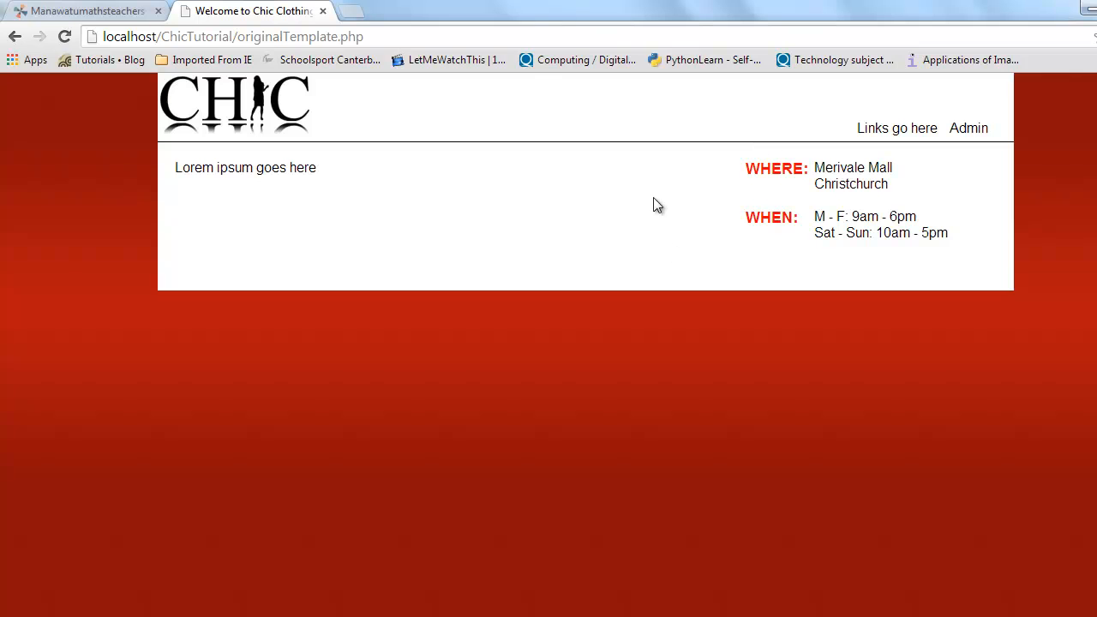
mouse_move(603, 200)
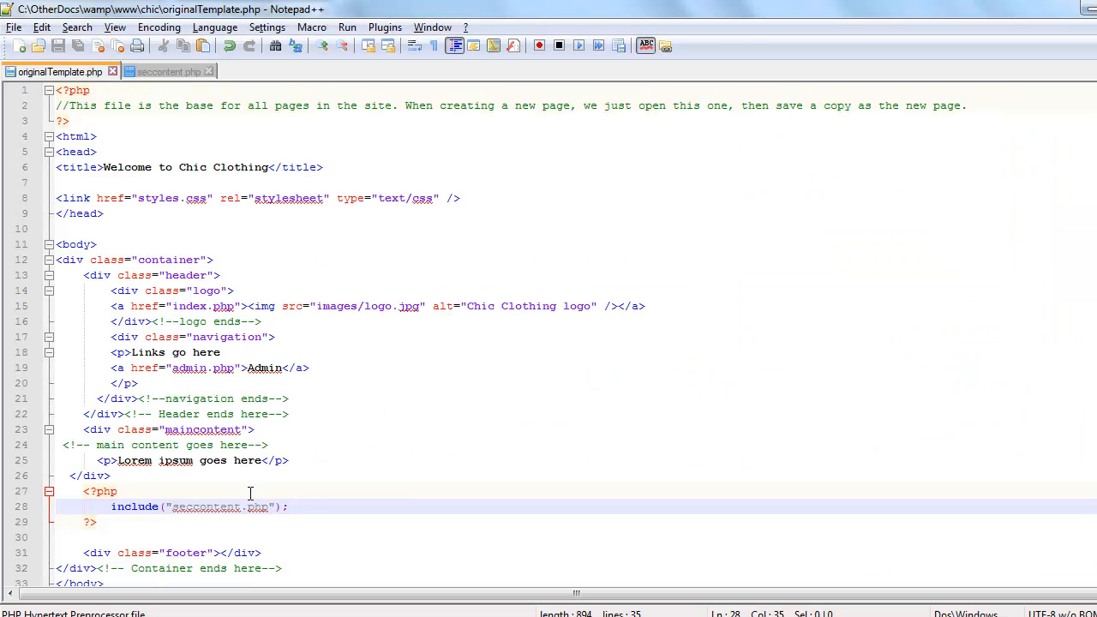
Select the header div block from its opening tag through its closing comment line
double_click(204, 506)
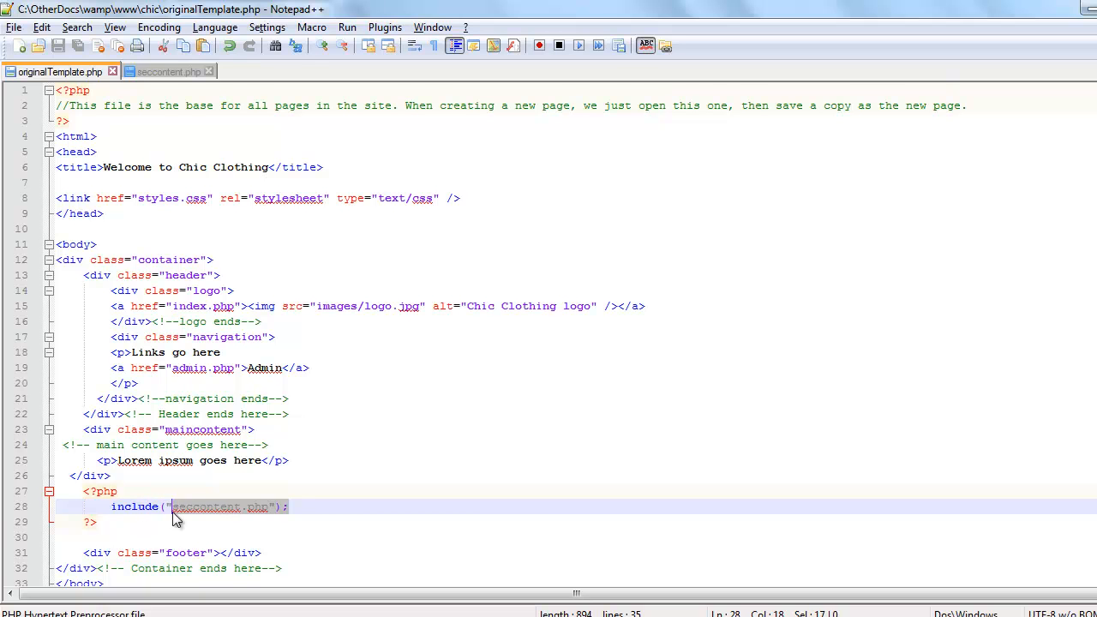
left_click(191, 506)
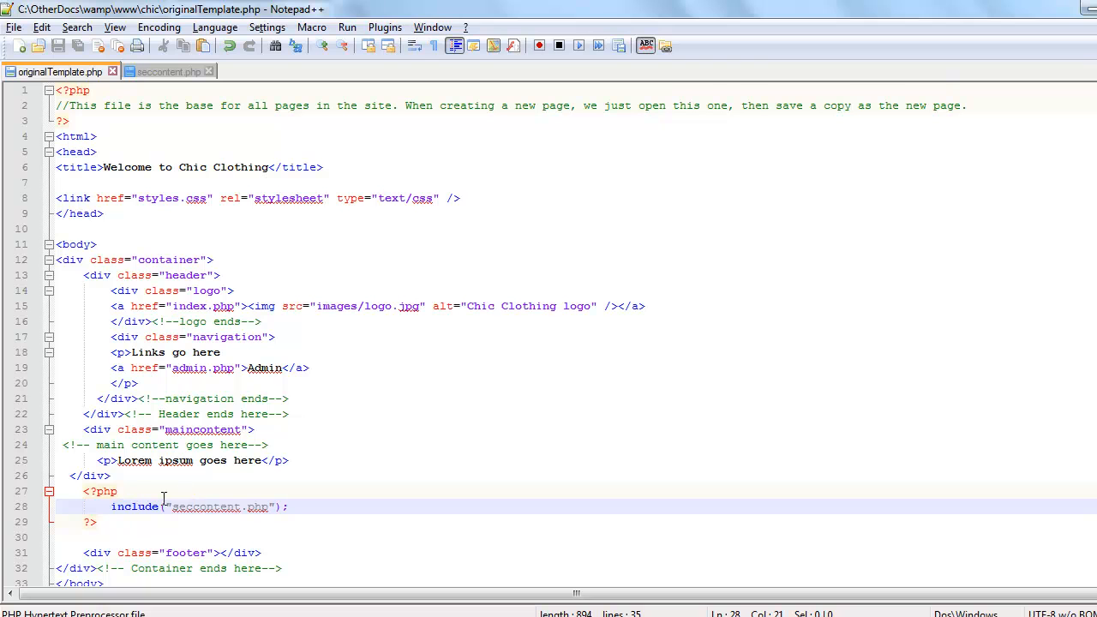
mouse_move(192, 491)
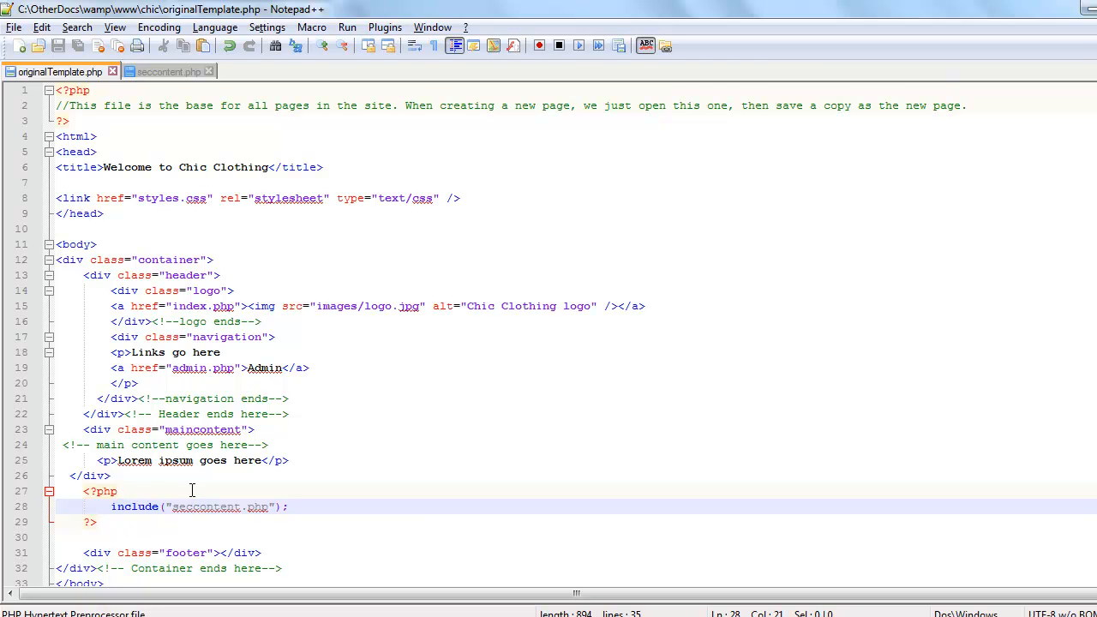
mouse_move(237, 306)
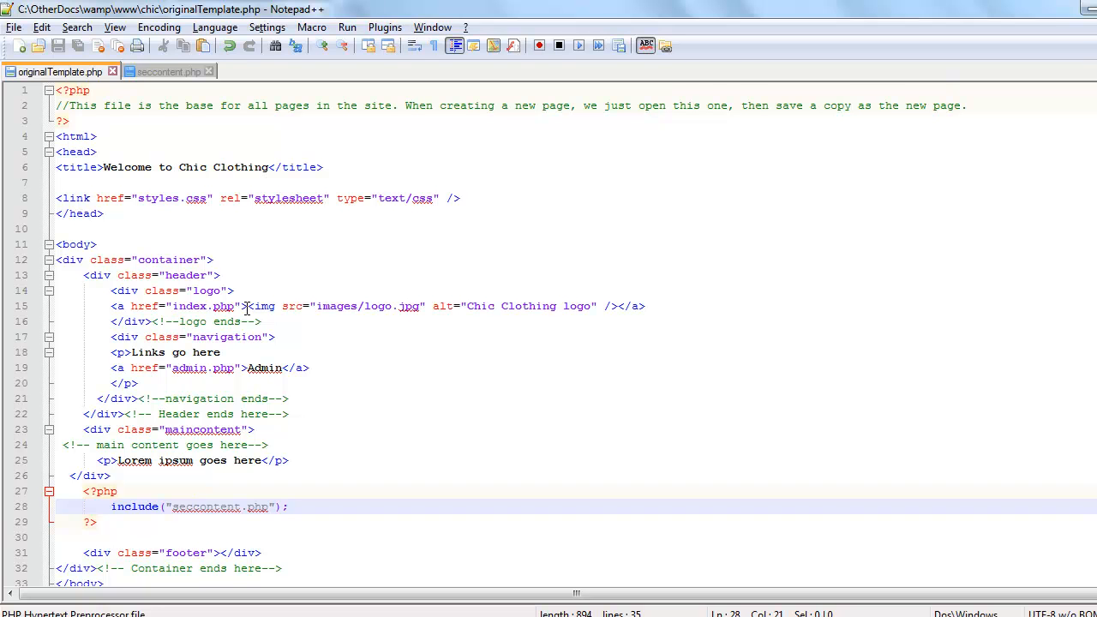
mouse_move(118, 290)
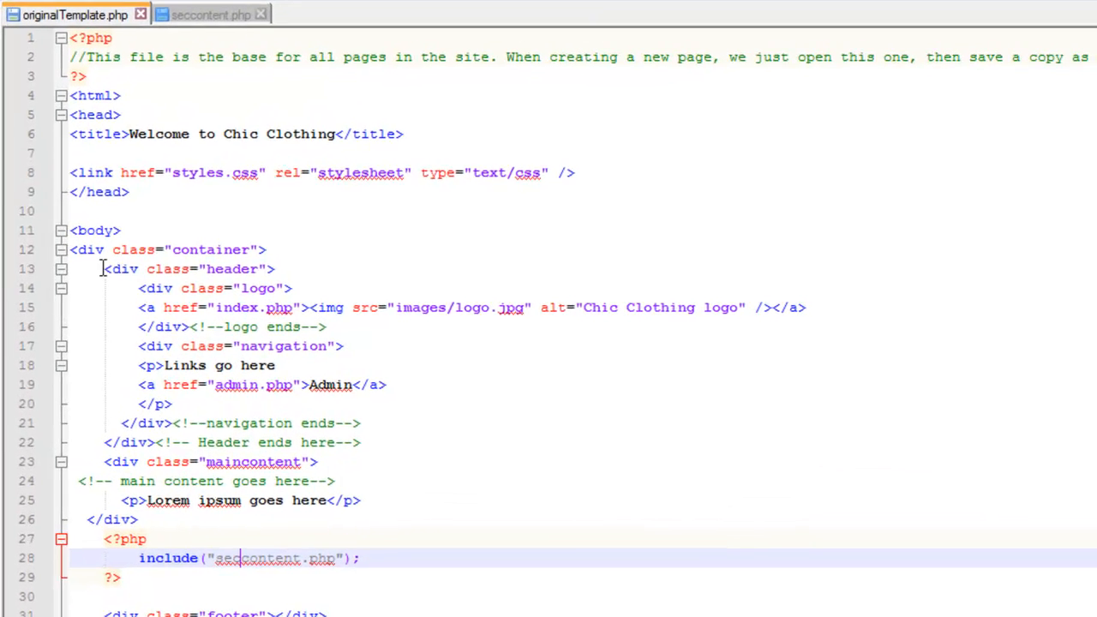
left_click_drag(102, 268, 364, 423)
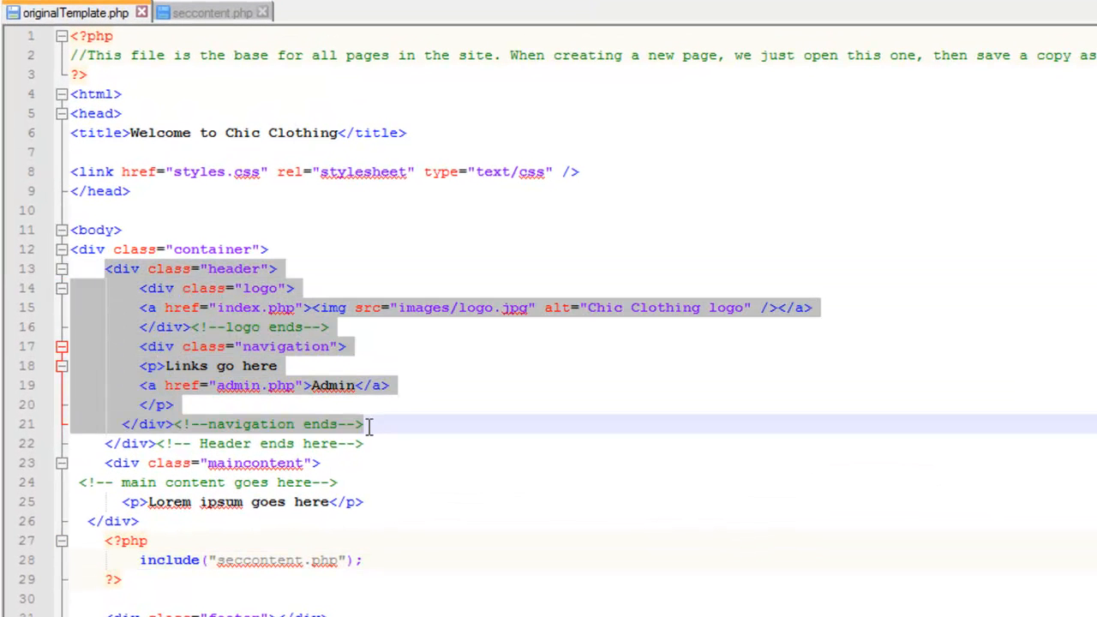
left_click(368, 443)
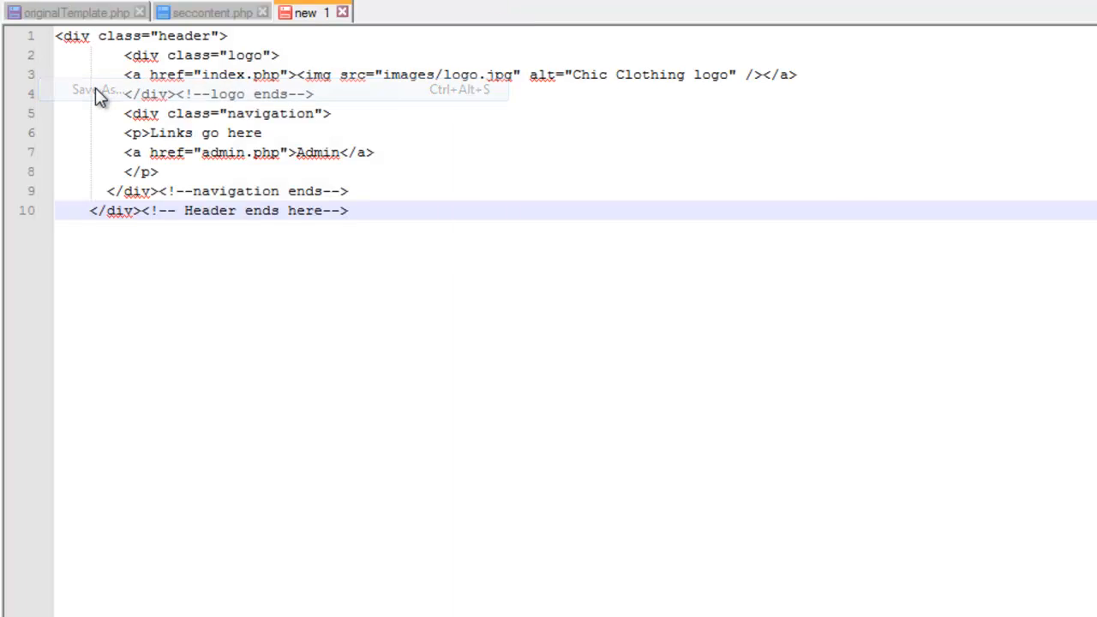
Save the pasted header block as PHP file header.php, returning to originalTemplate.php
left_click(88, 90)
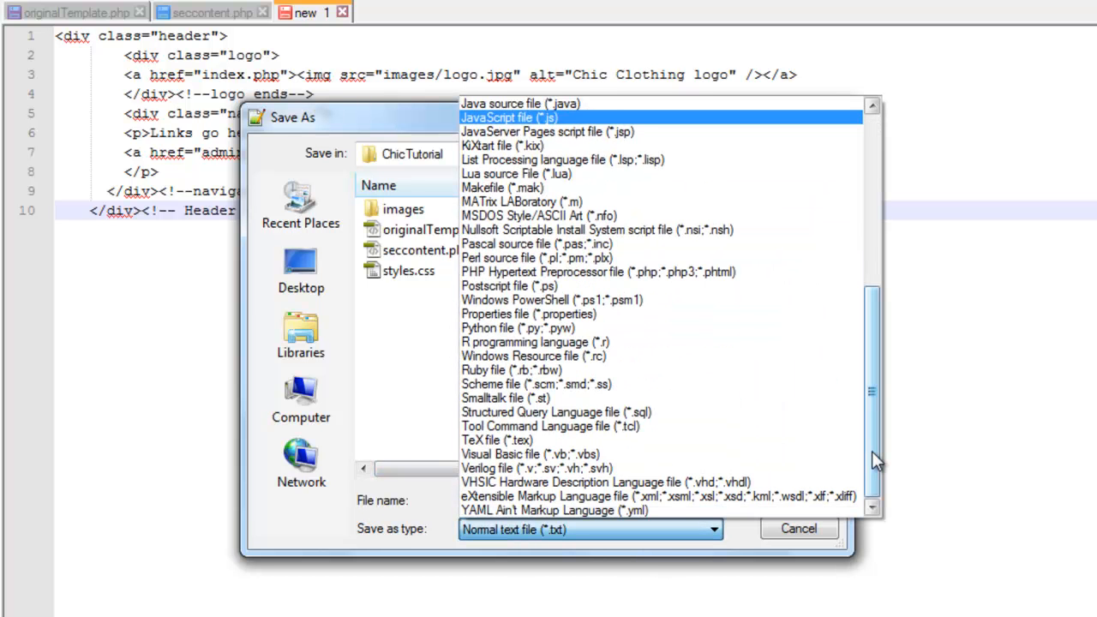
left_click(597, 272)
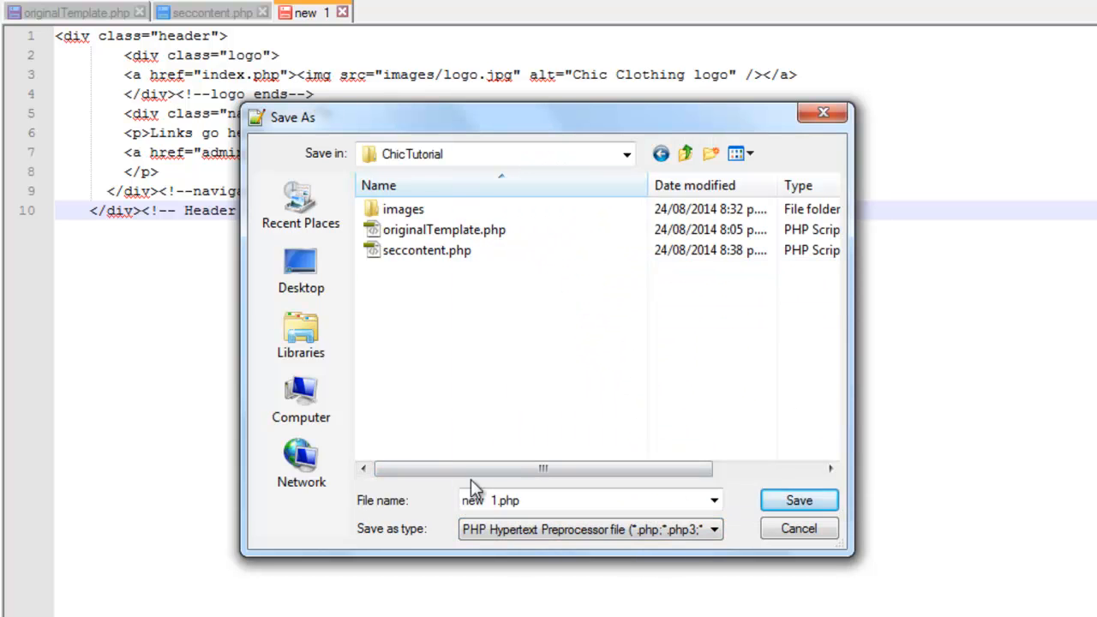
triple_click(557, 500)
type("header")
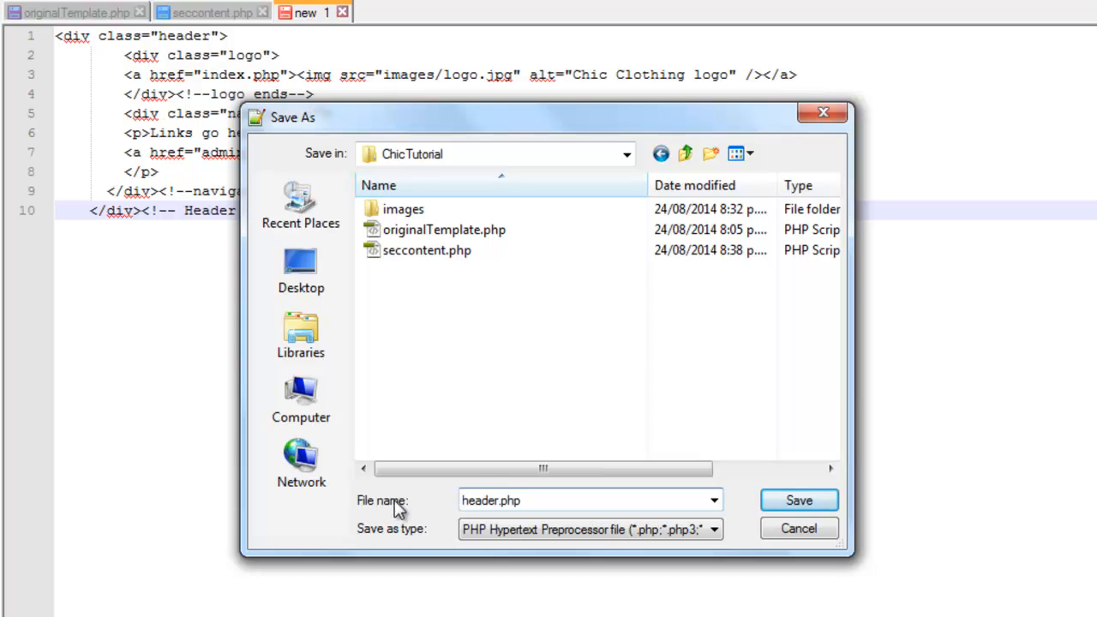
left_click(797, 500)
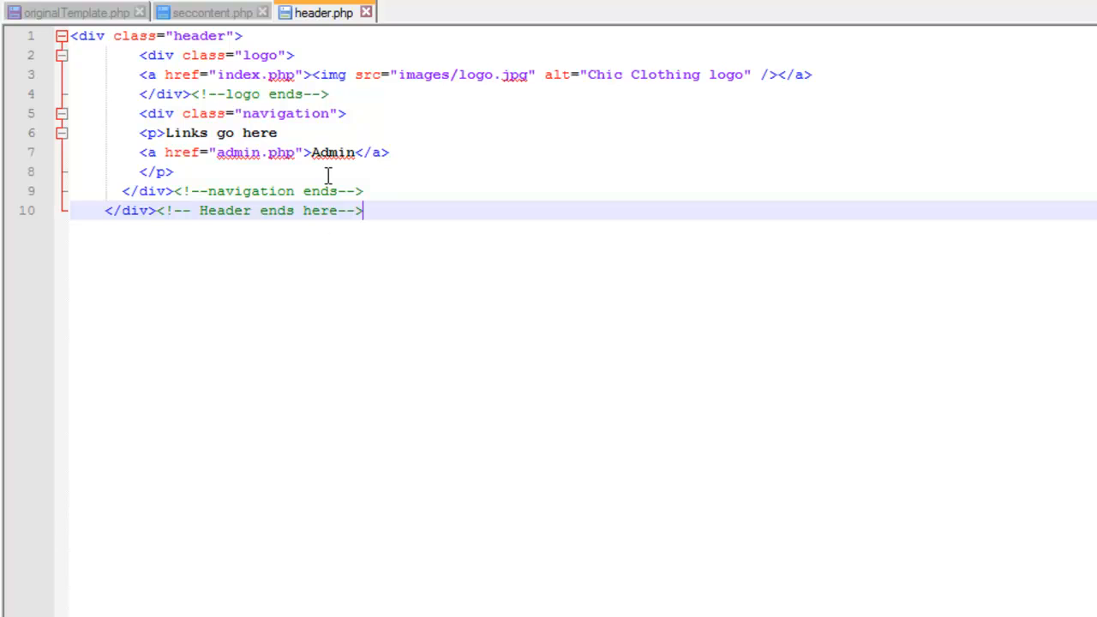
left_click(76, 12)
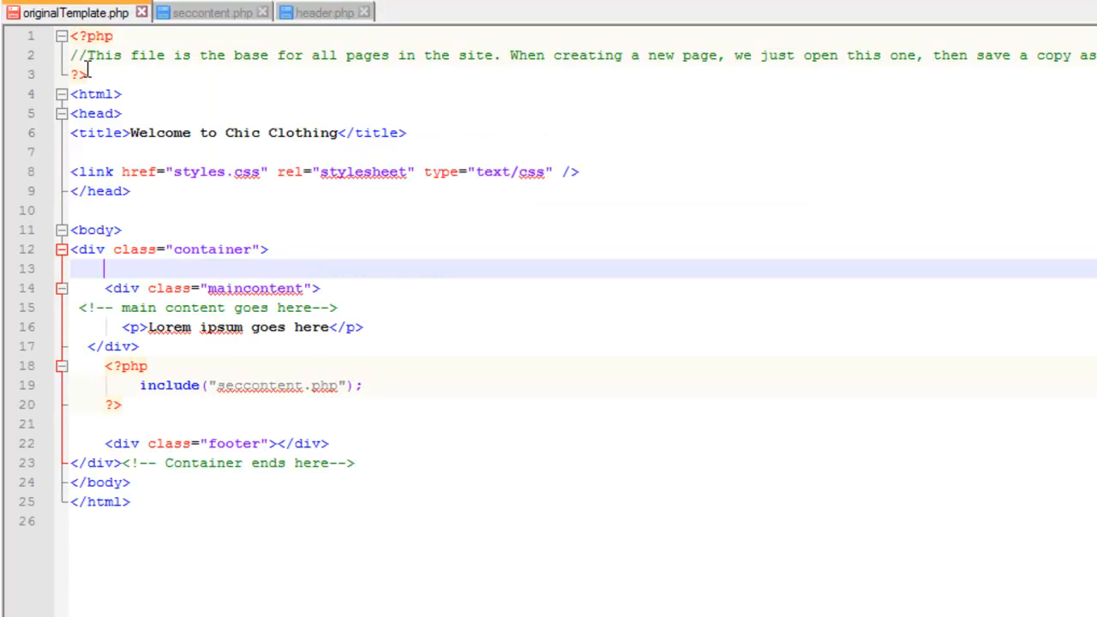
Type <?php include("header.php"); ?> on the empty line at the top of the container
type("<?php")
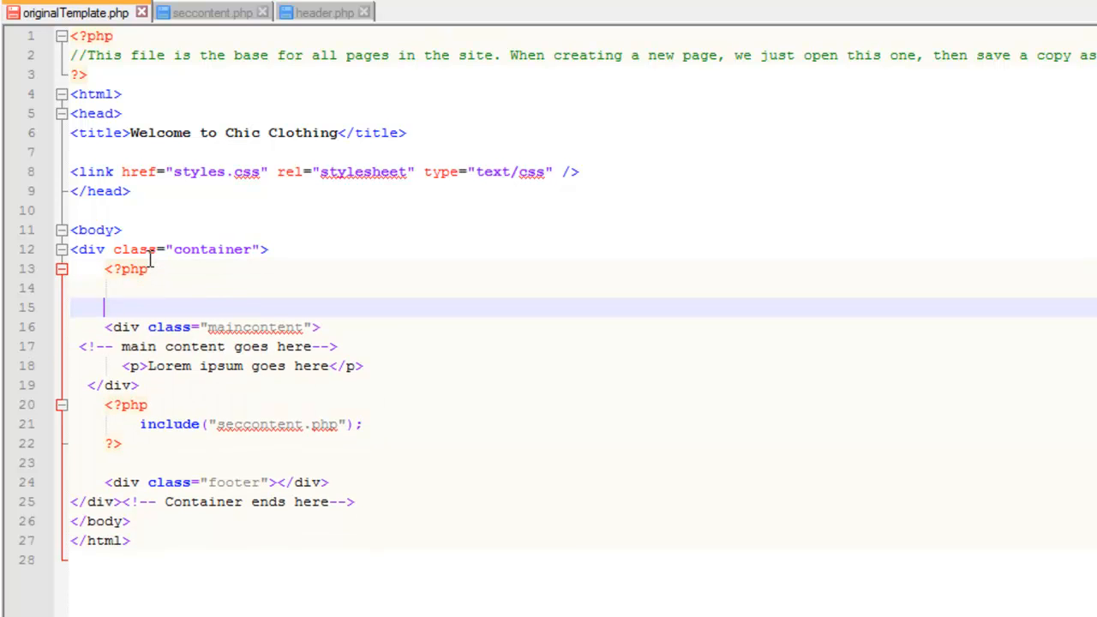
type("include(\"")
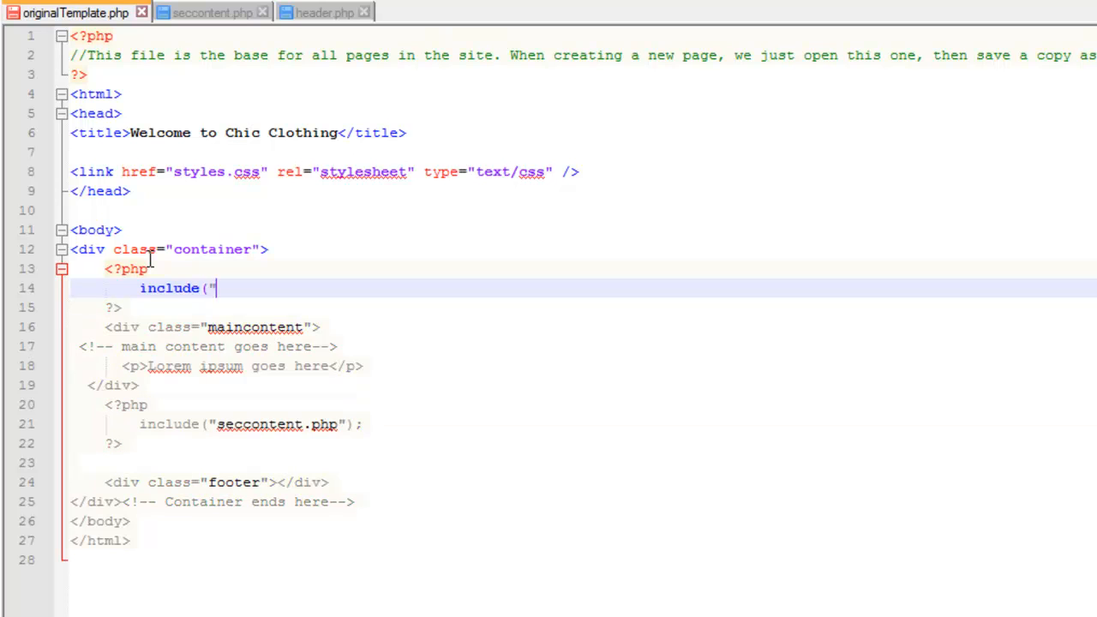
type("header")
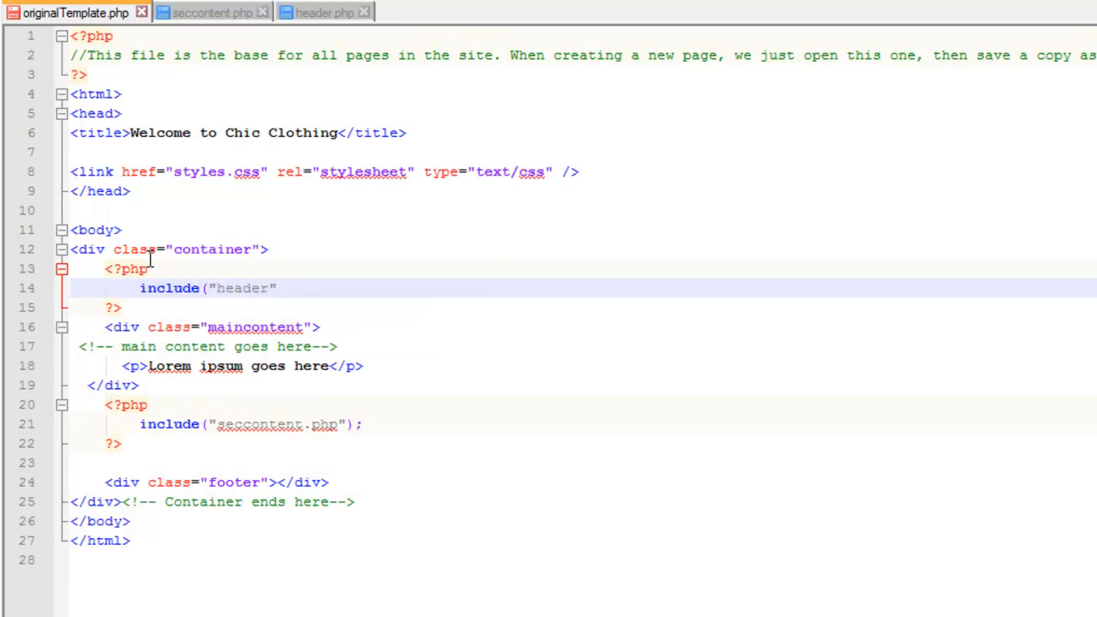
type("\");")
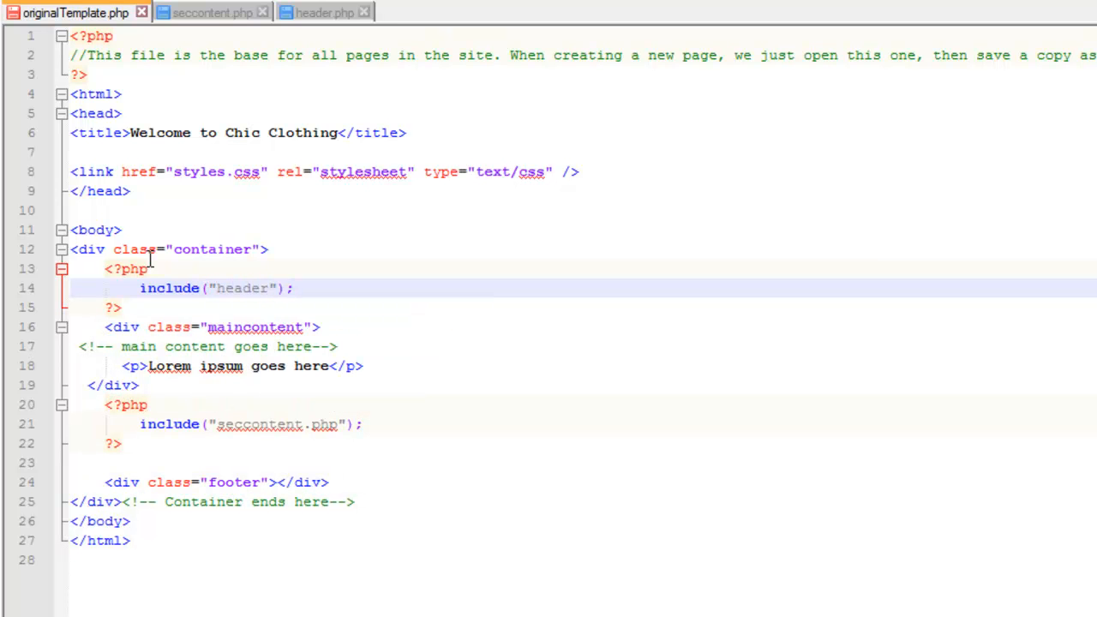
type(".php")
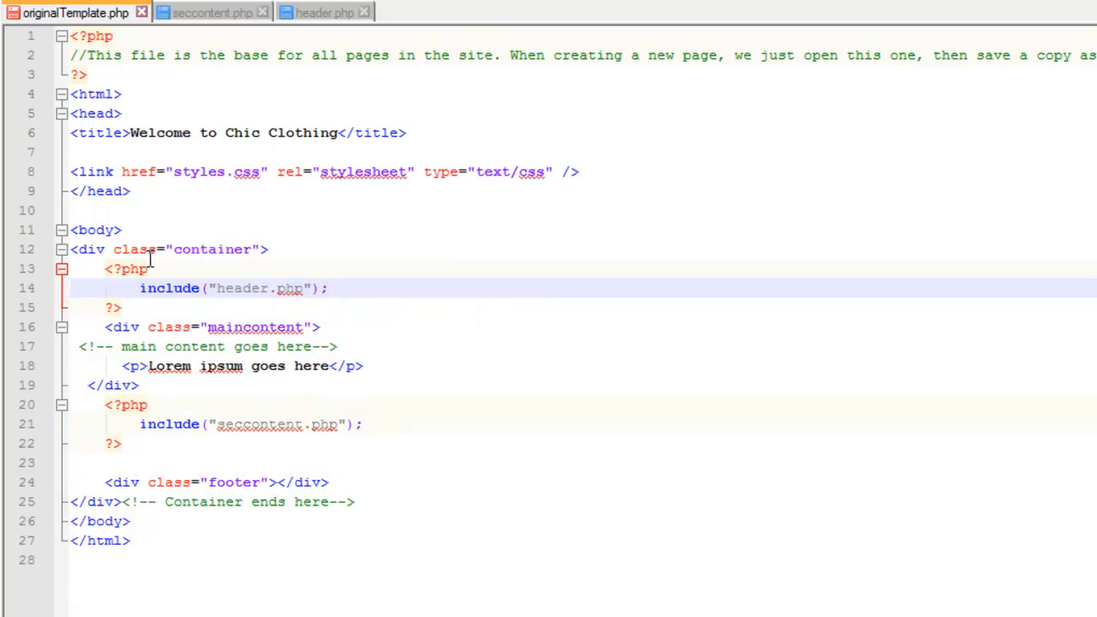
mouse_move(238, 273)
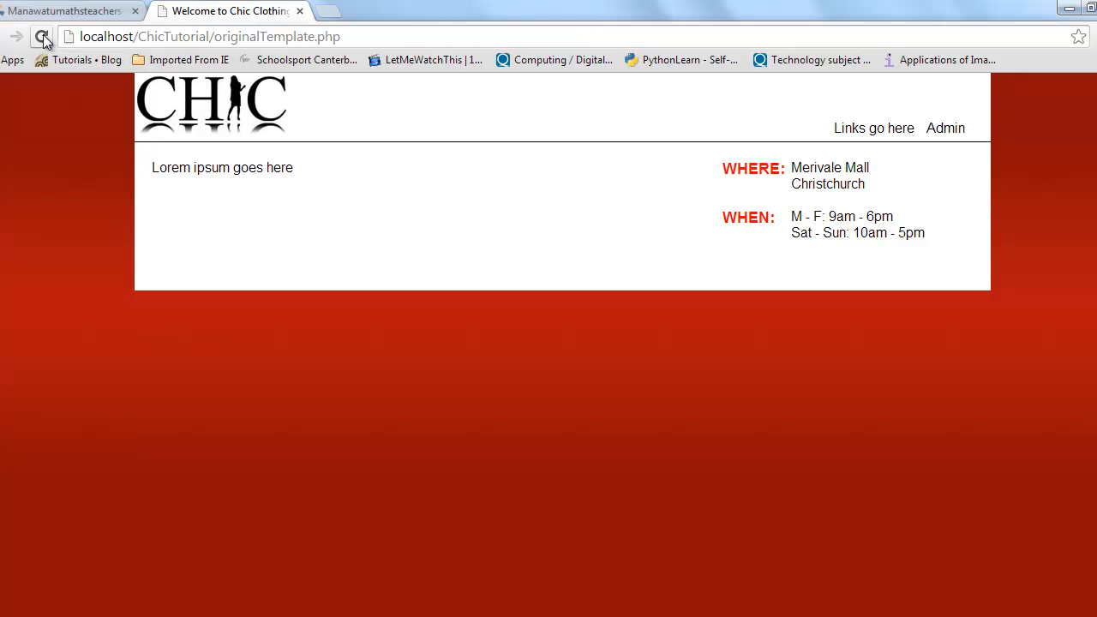
Reload the Chrome page to confirm the header include renders the Chic layout
left_click(41, 36)
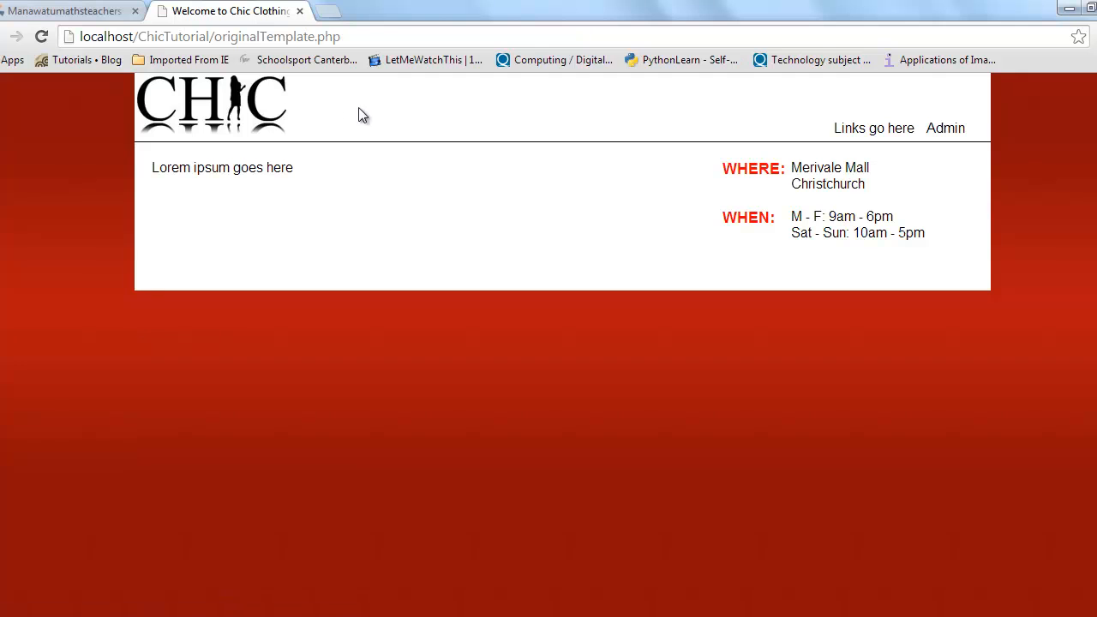
mouse_move(723, 358)
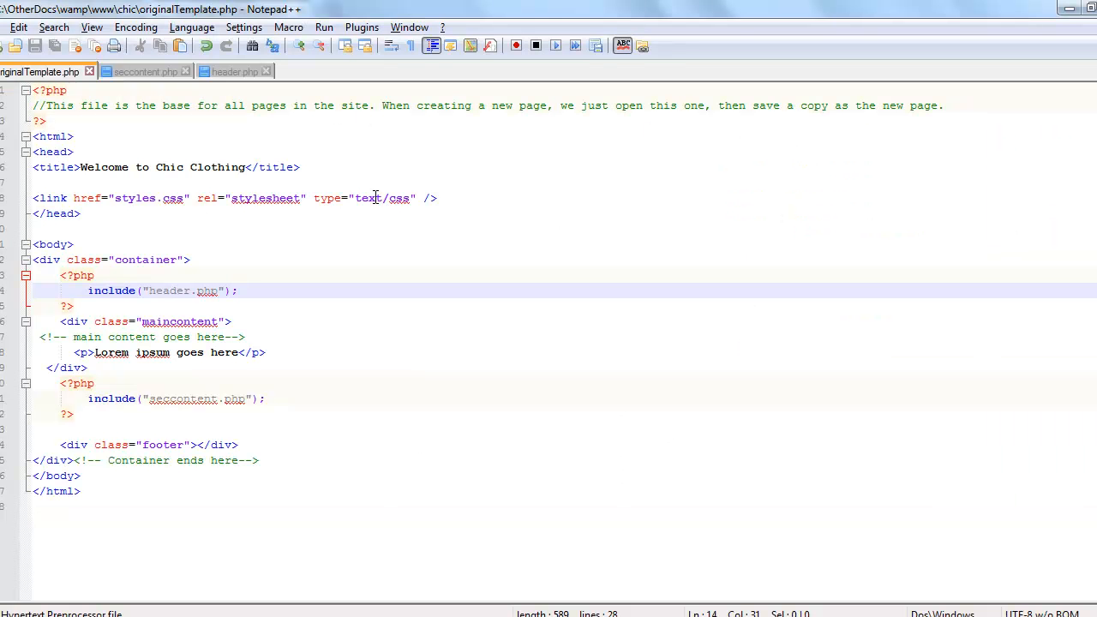
In seccontent.php, change the weekday closing time from 6pm to 7pm
left_click(143, 71)
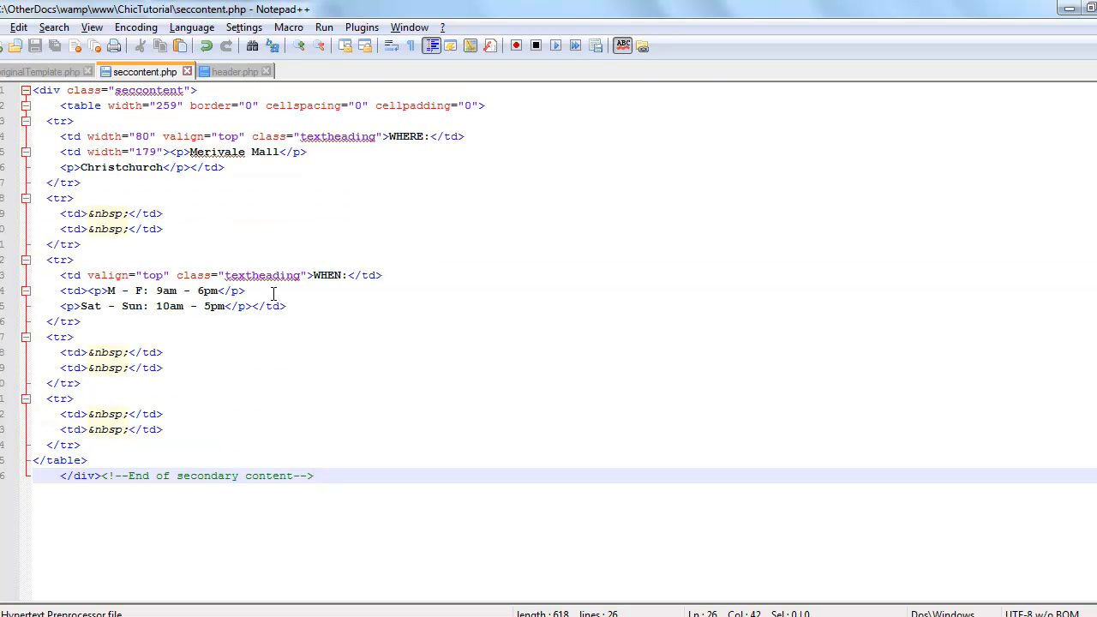
mouse_move(162, 275)
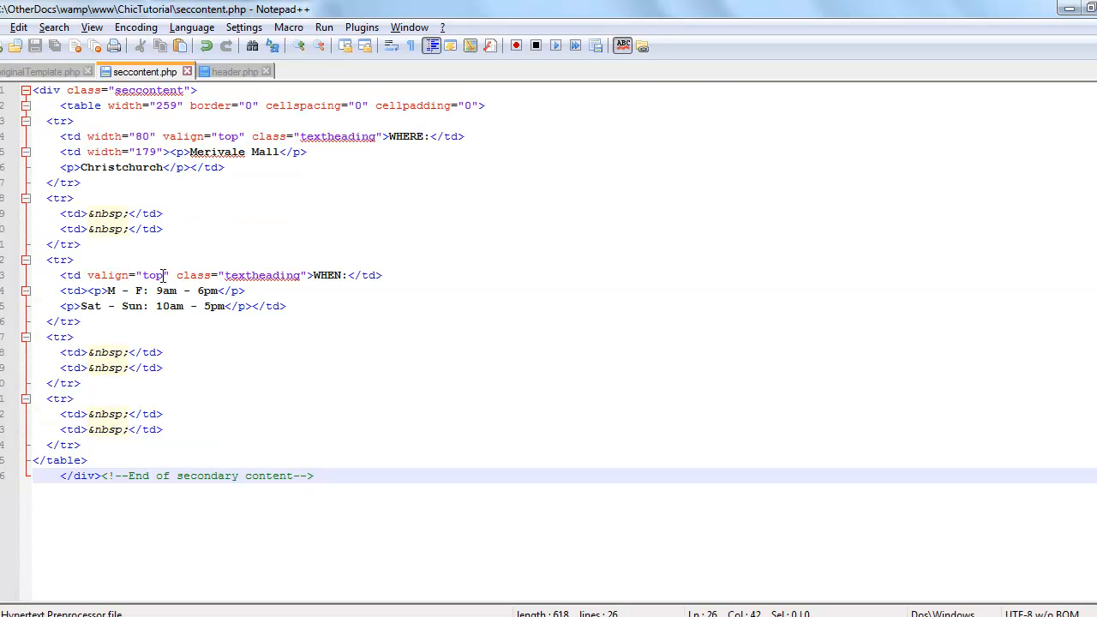
left_click(198, 291)
type("7")
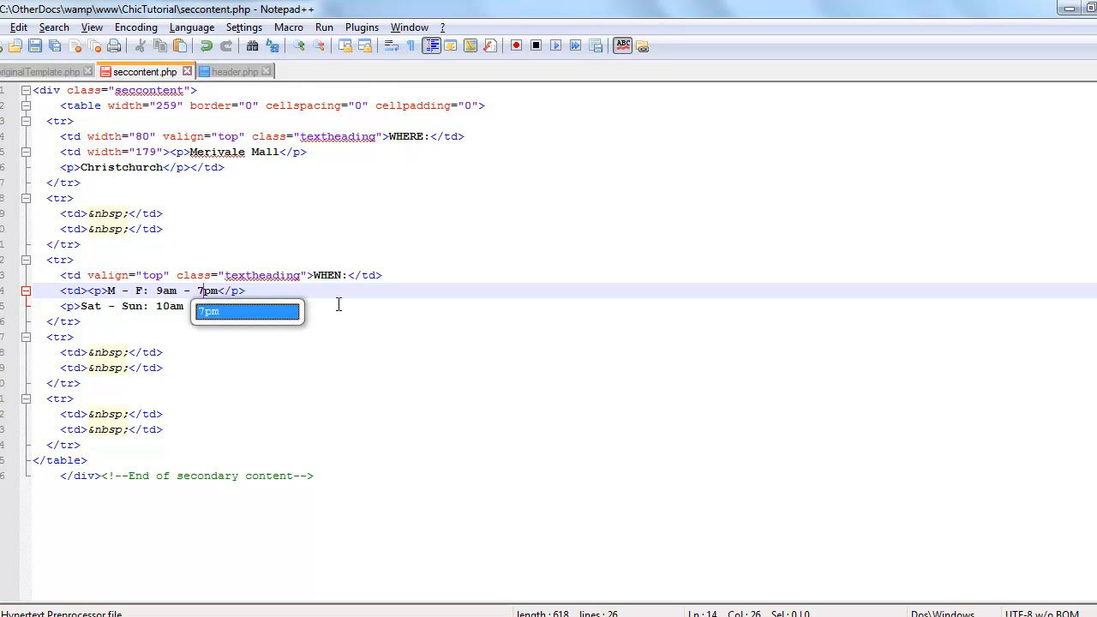
left_click(229, 10)
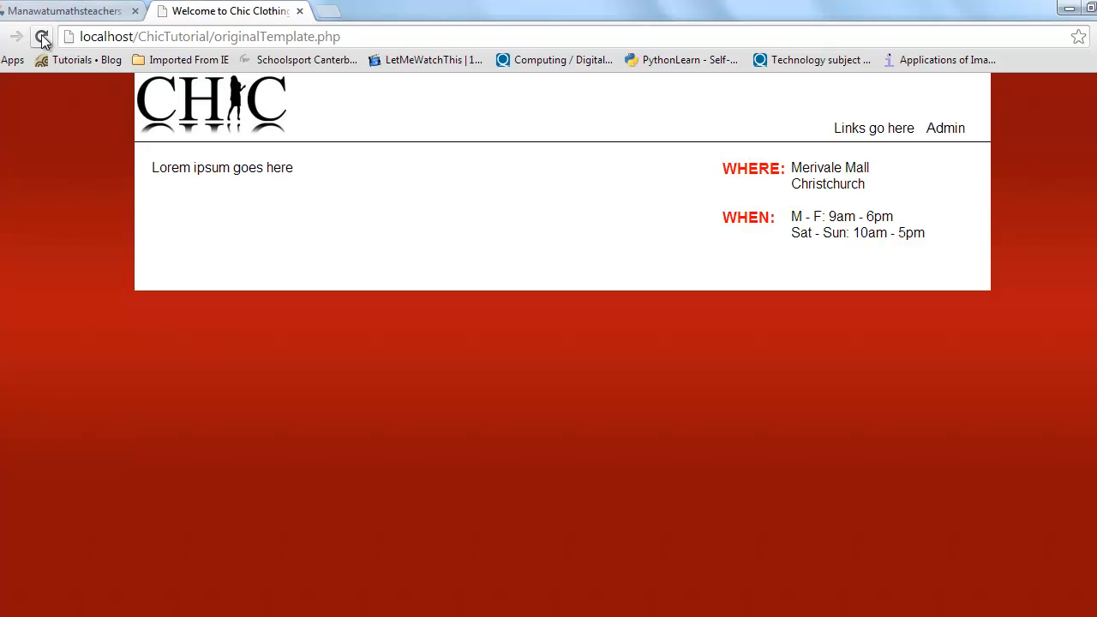
Reload Chrome so the page shows weekday hours M - F: 9am - 7pm
left_click(41, 36)
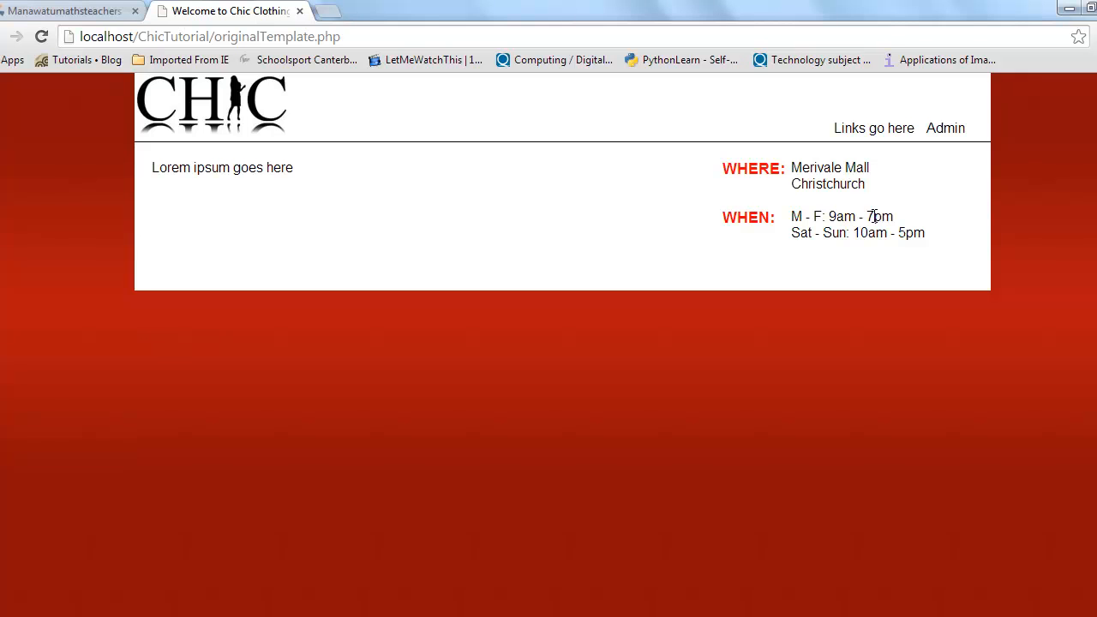
mouse_move(816, 283)
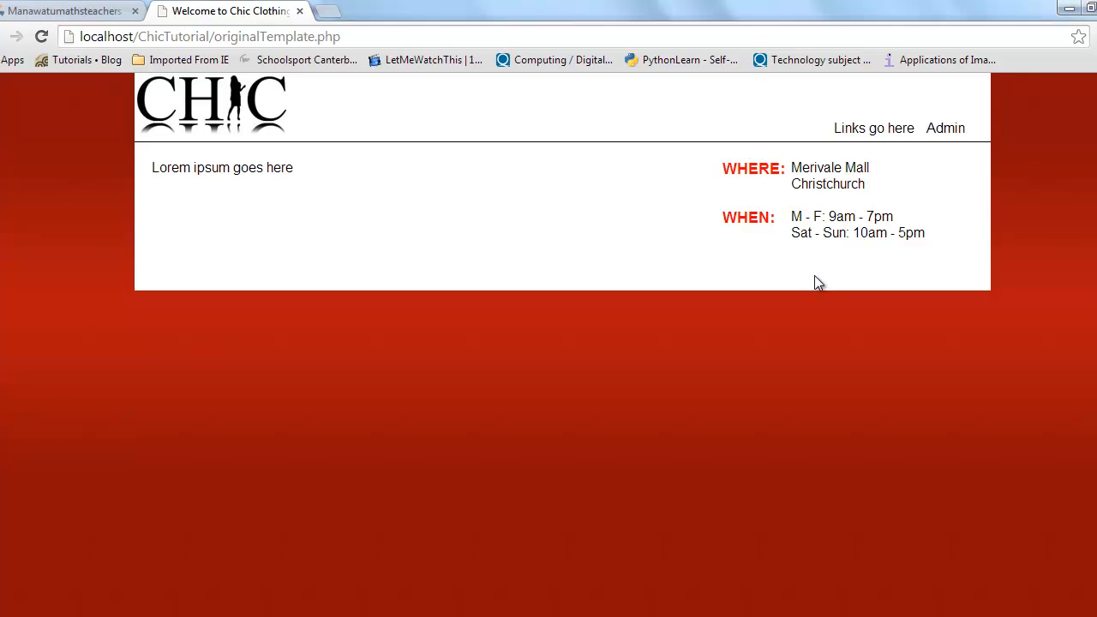
mouse_move(820, 273)
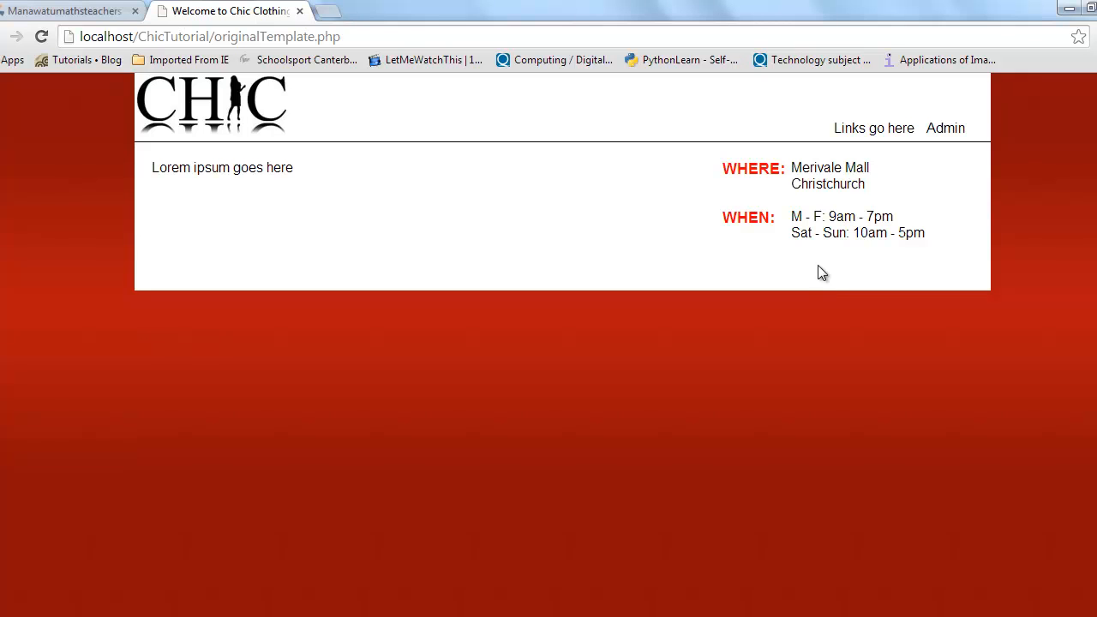
mouse_move(559, 178)
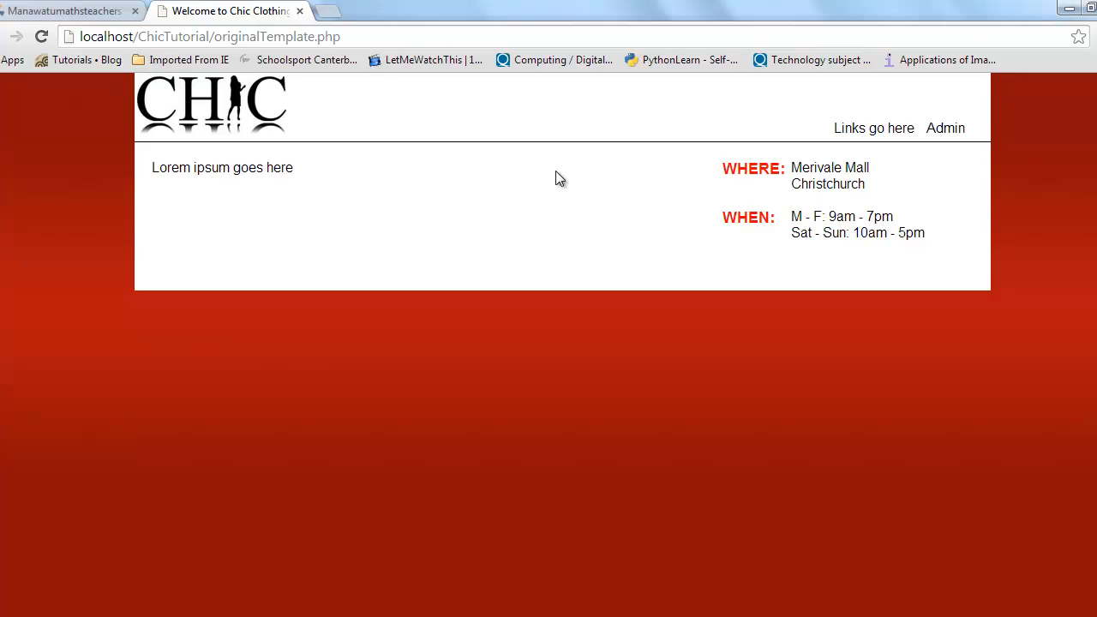
mouse_move(532, 129)
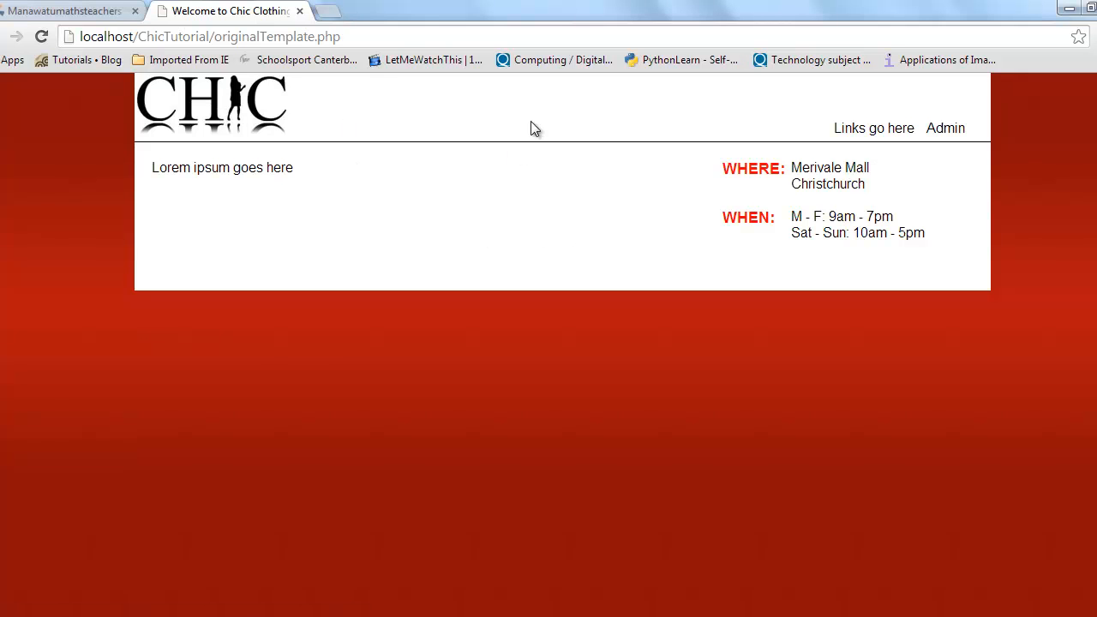
mouse_move(588, 133)
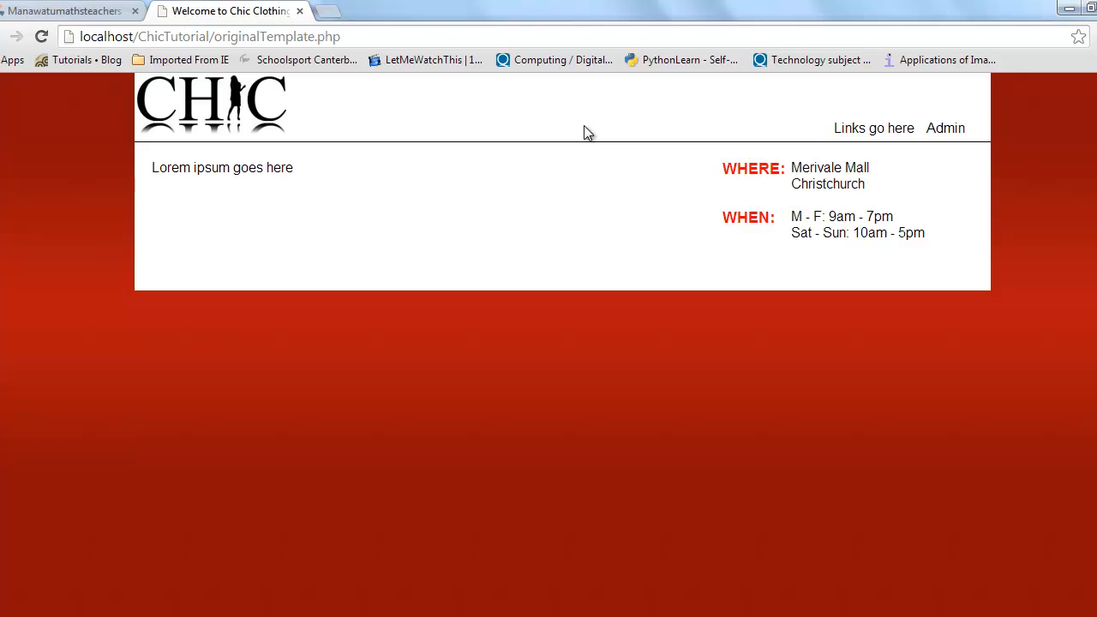
mouse_move(886, 129)
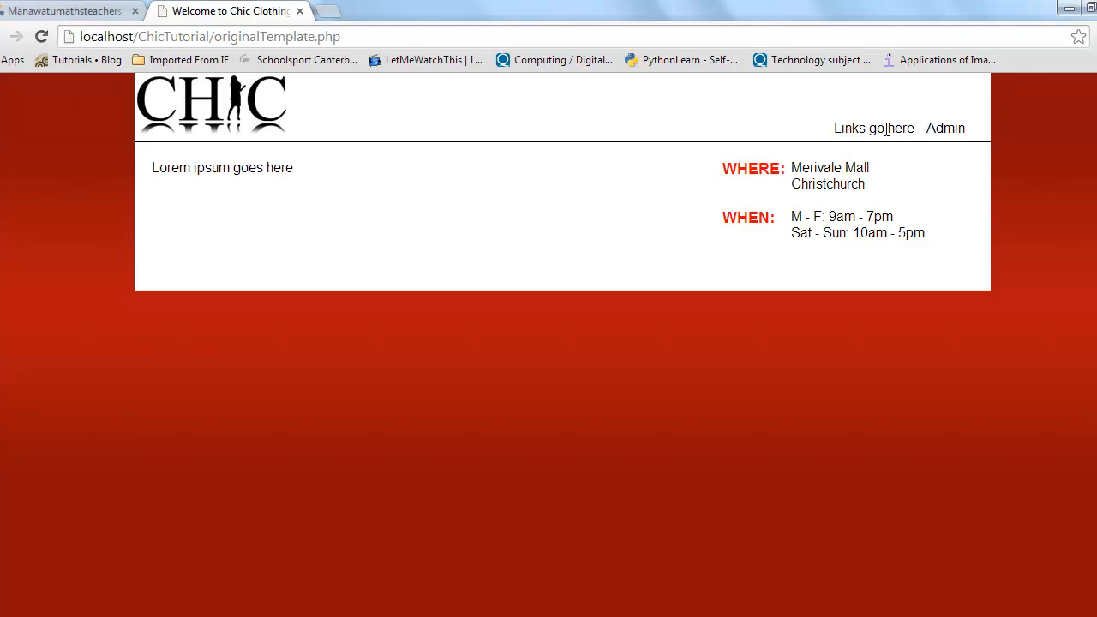
mouse_move(814, 139)
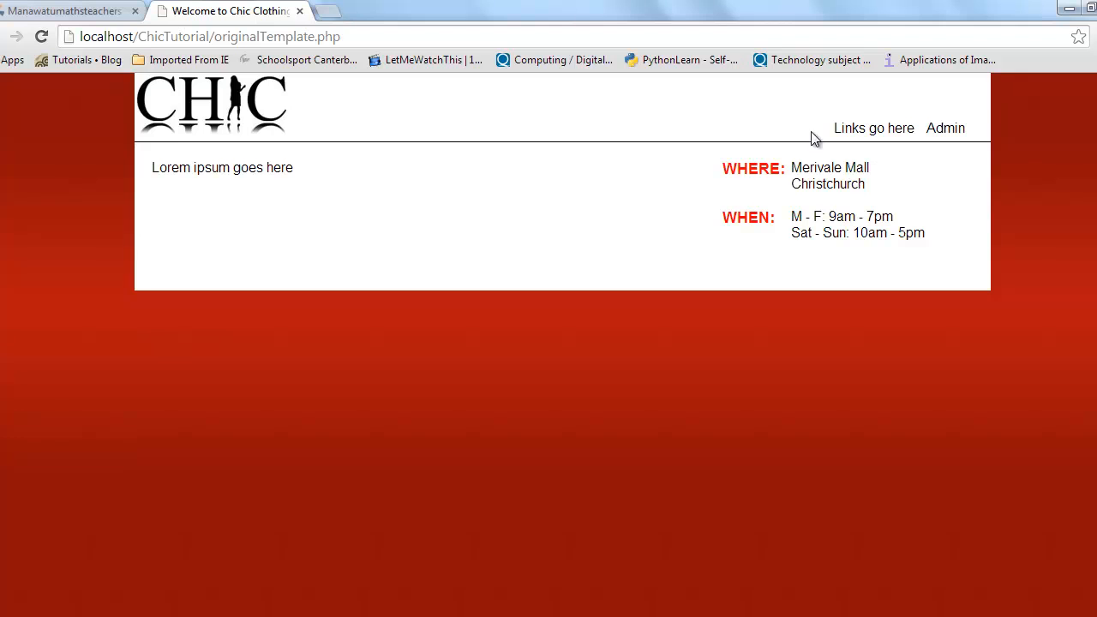
mouse_move(504, 192)
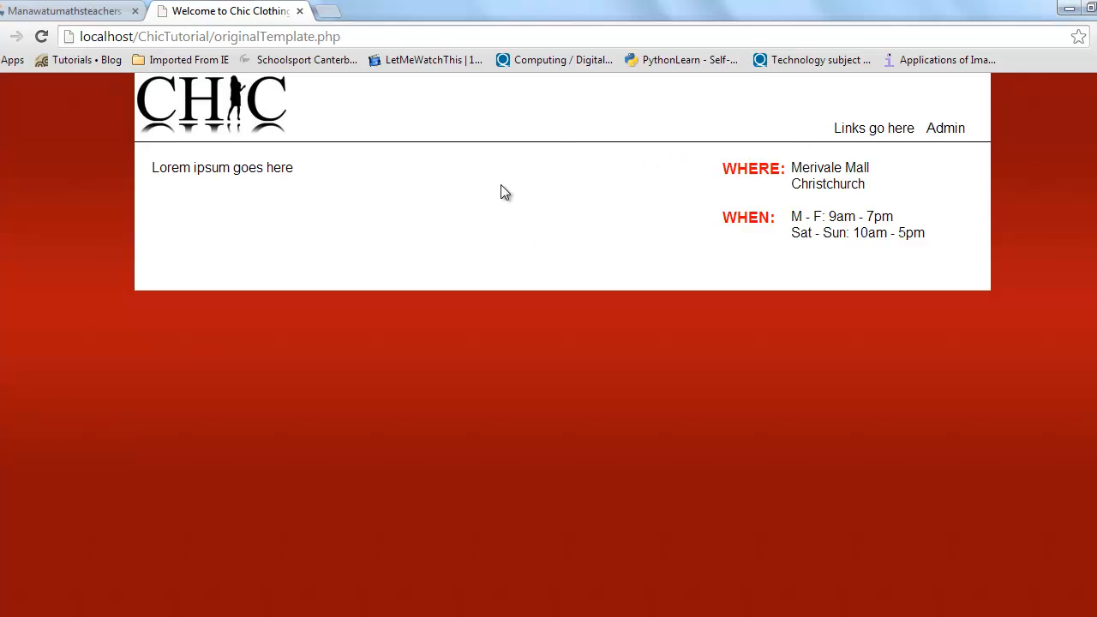